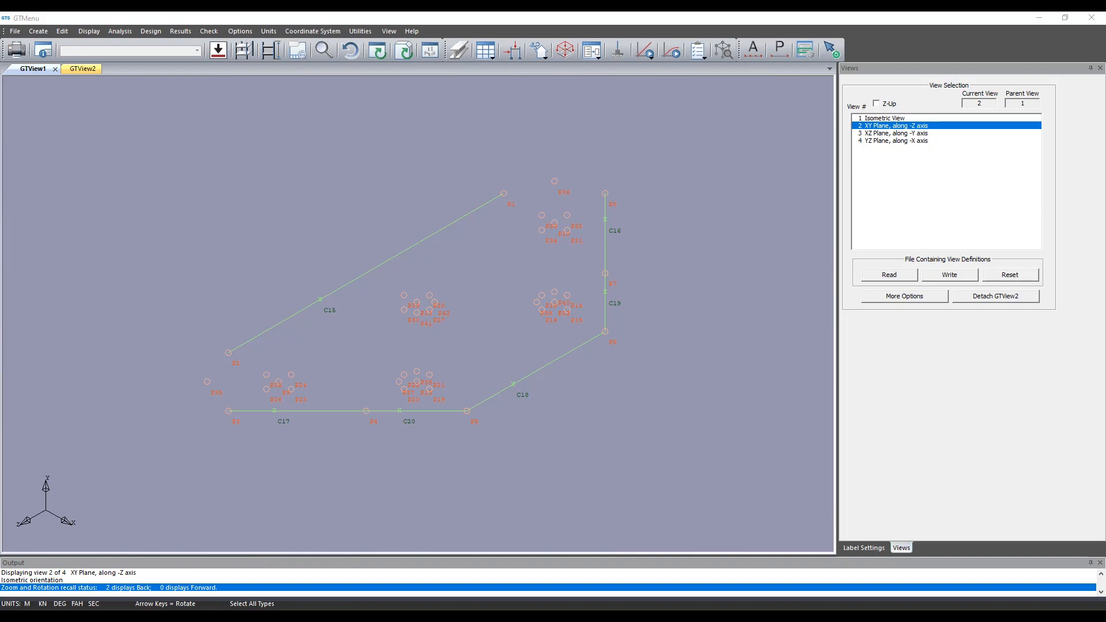
pyautogui.moveTo(431, 275)
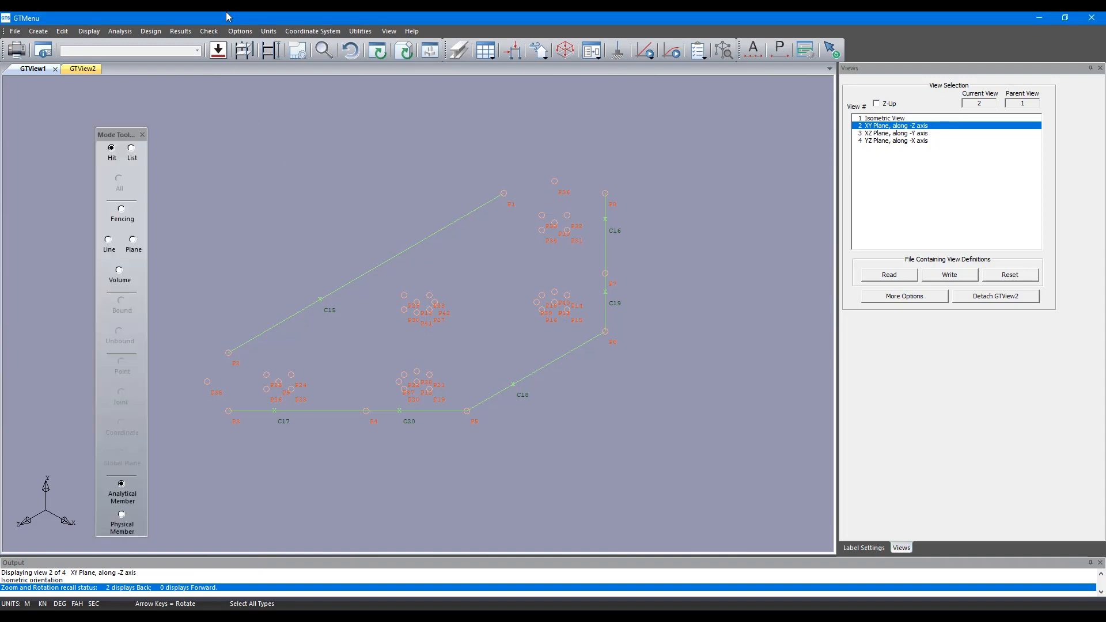
pyautogui.moveTo(575, 324)
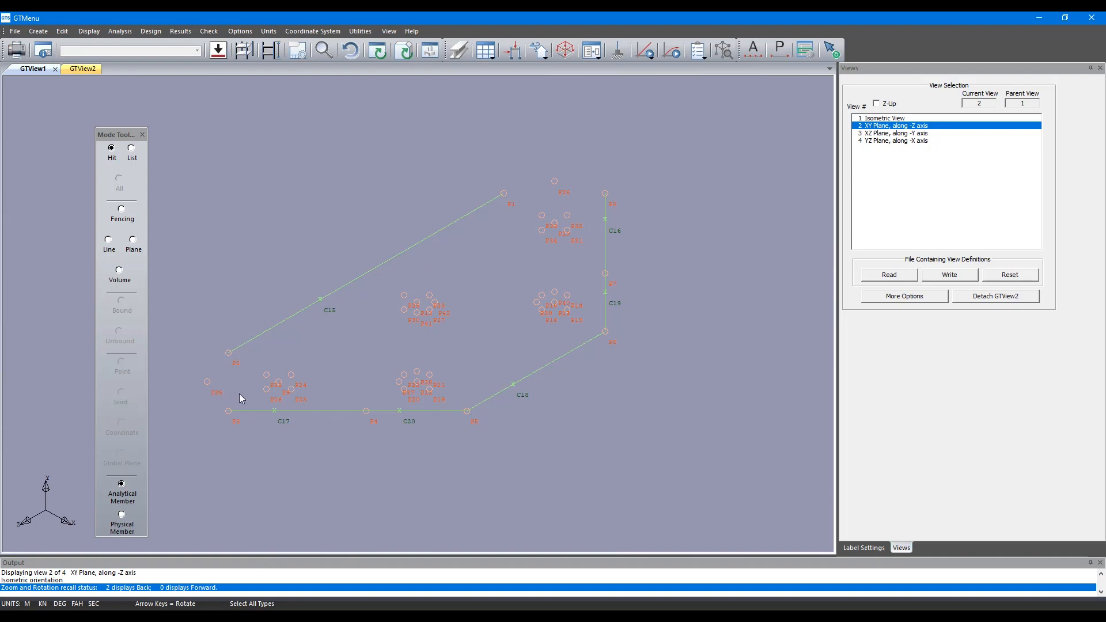
pyautogui.moveTo(436, 254)
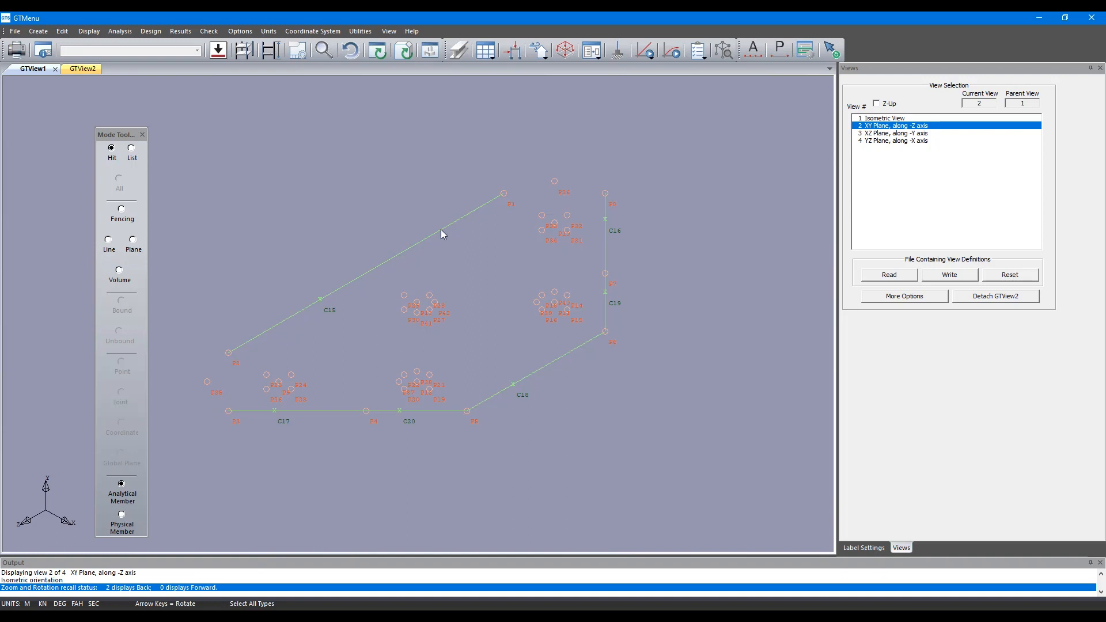
pyautogui.moveTo(38, 30)
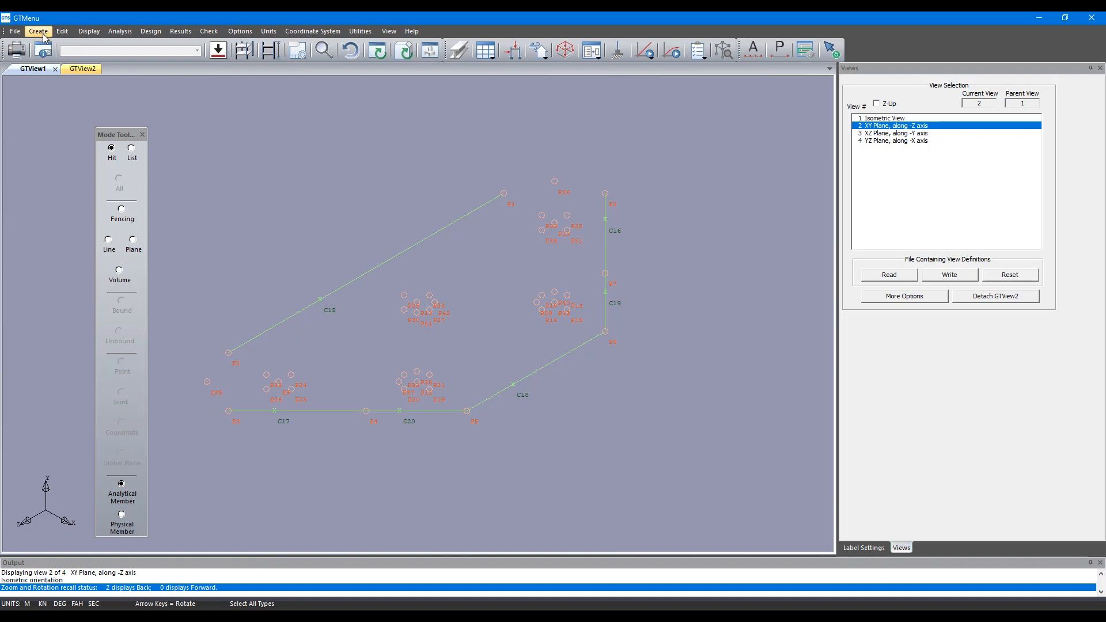
# - Open the Lines/Curves creation panel set to three-point circular arcs with 8 segments
pyautogui.click(38, 30)
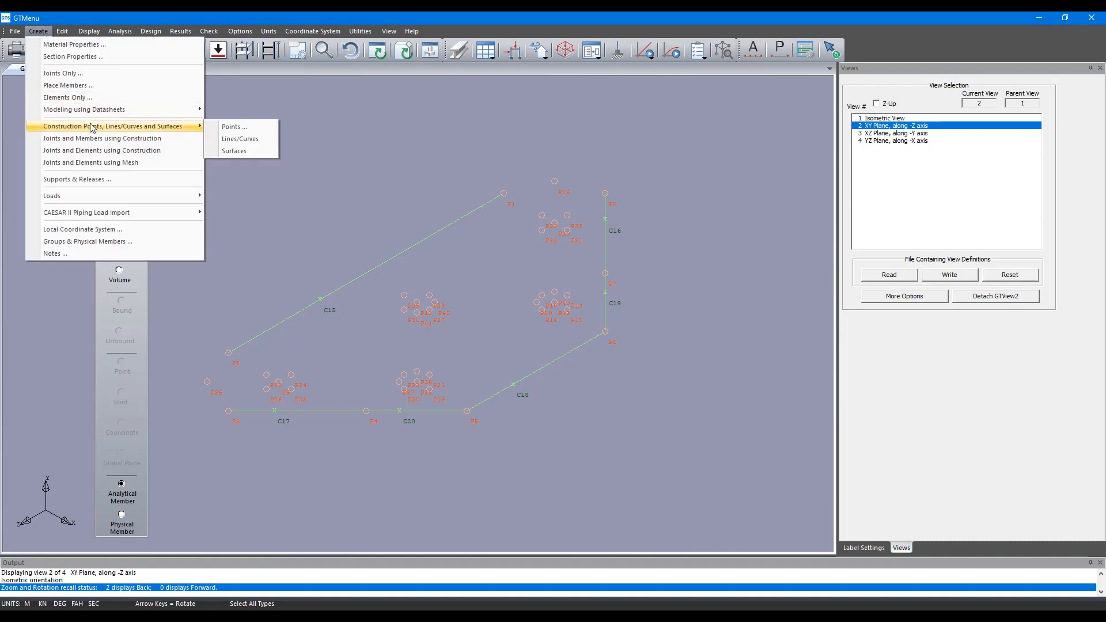
pyautogui.moveTo(232, 127)
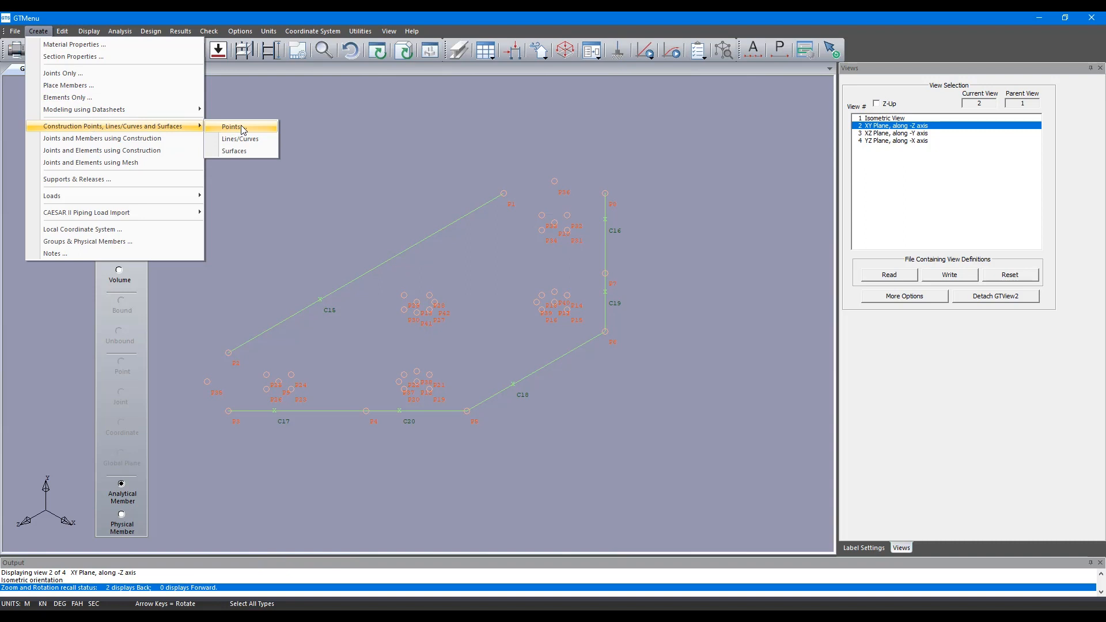
pyautogui.moveTo(240, 138)
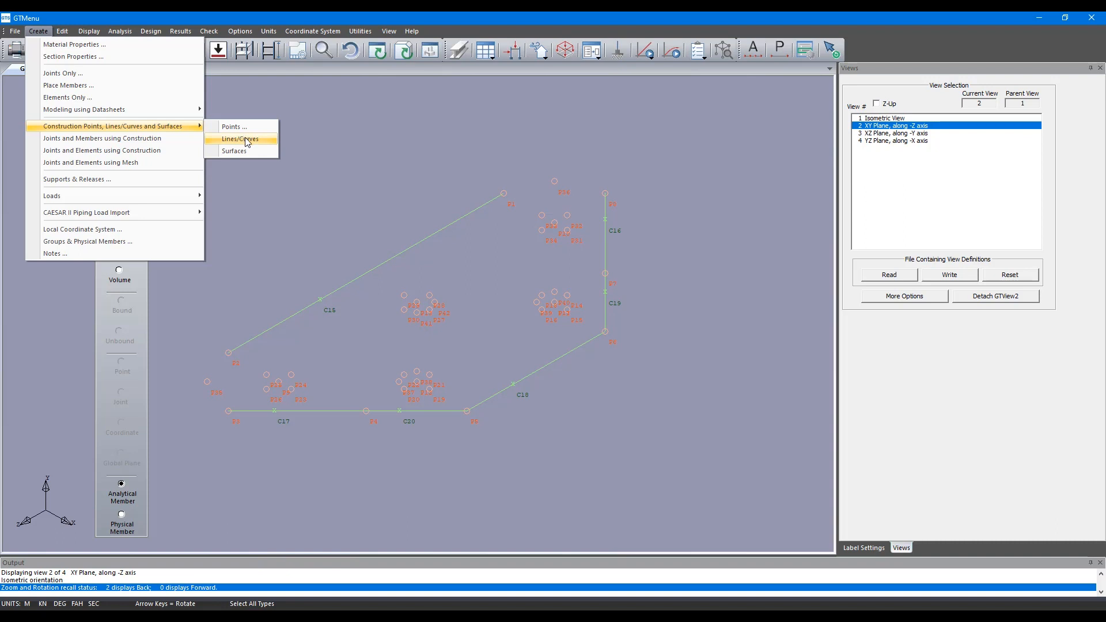
pyautogui.click(240, 138)
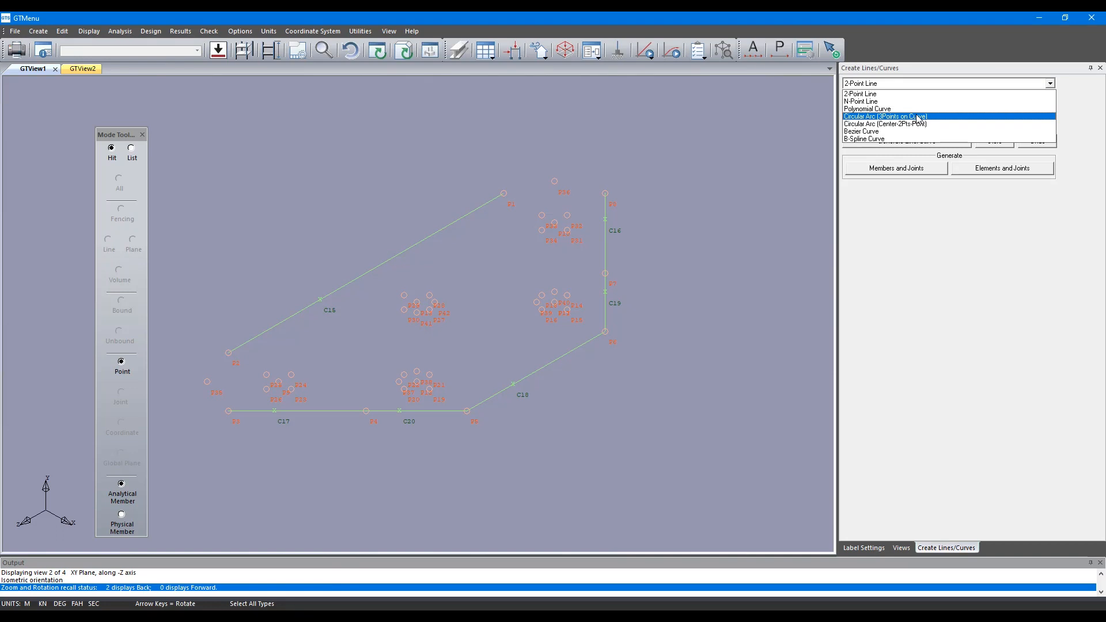
pyautogui.click(885, 116)
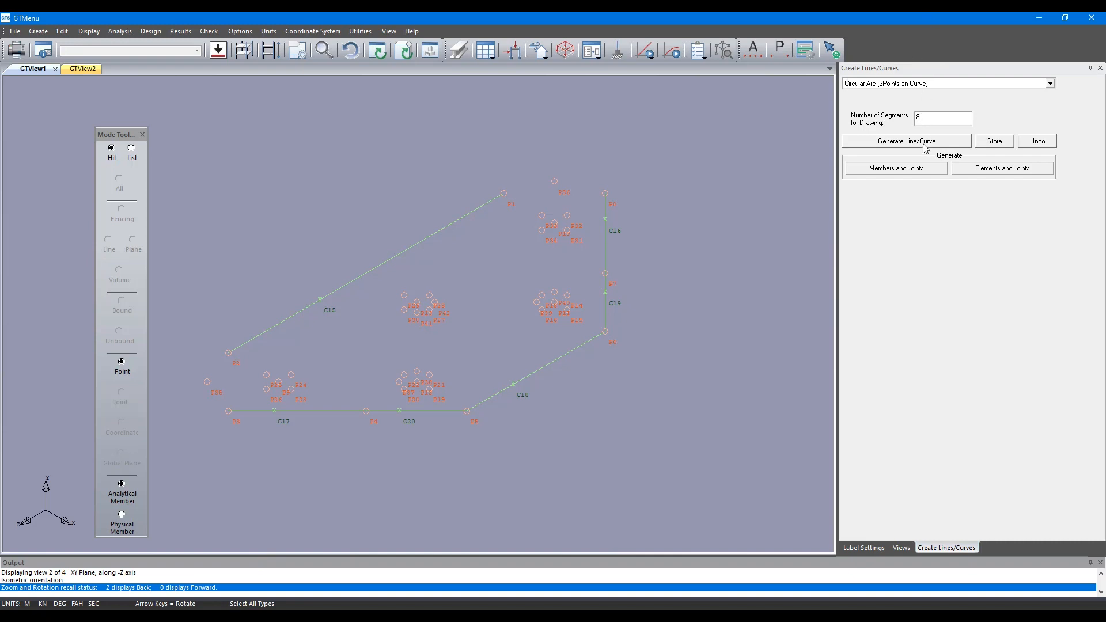
# - Draw arcs C21 and C22 rounding the plate's left and upper-right corners
pyautogui.click(907, 140)
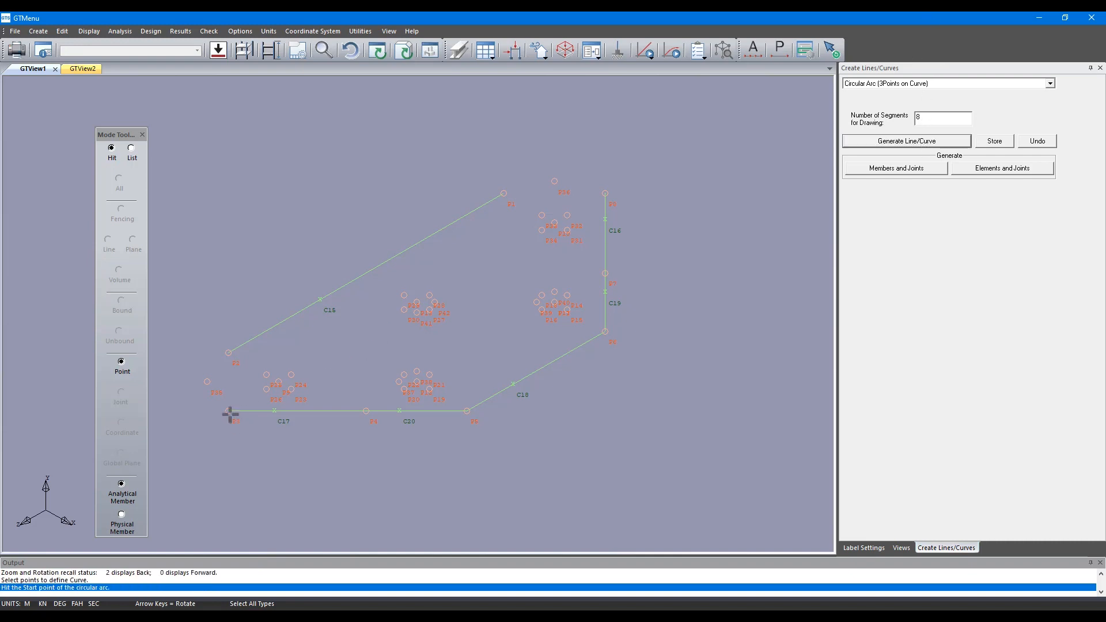
pyautogui.click(229, 411)
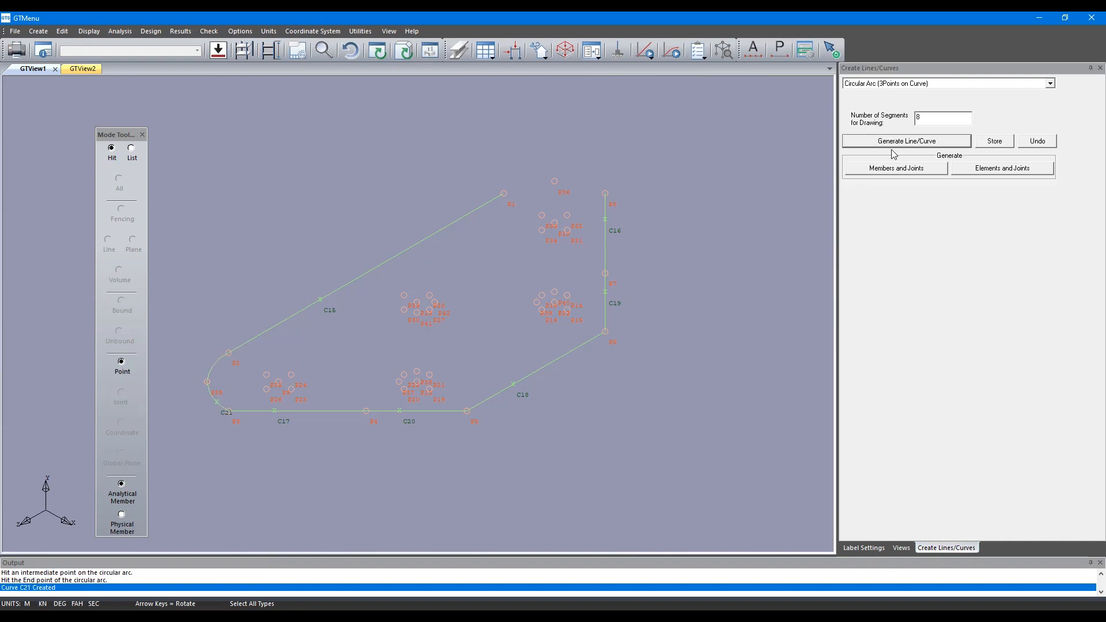
pyautogui.click(906, 140)
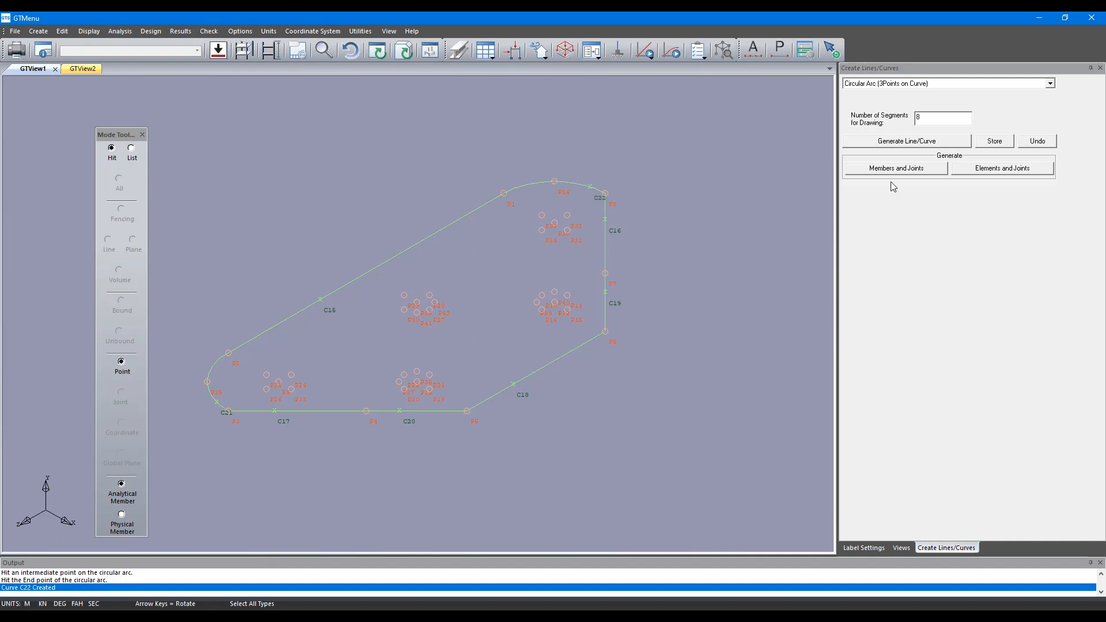
pyautogui.moveTo(899, 148)
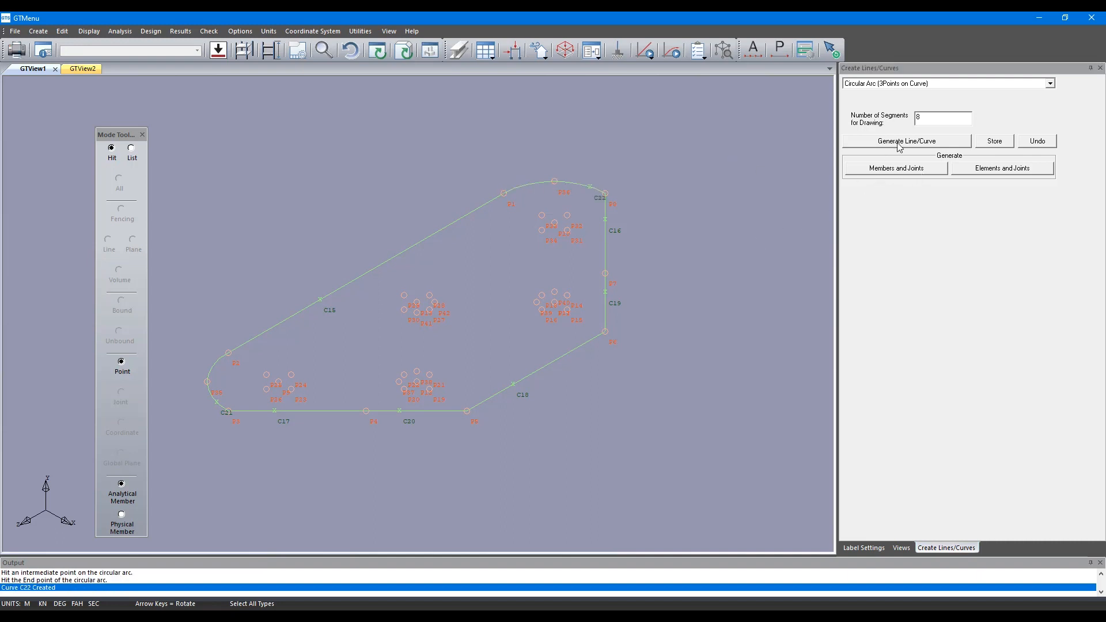
# - Outline the lower-left and central openings with three-point circular arcs
pyautogui.click(907, 141)
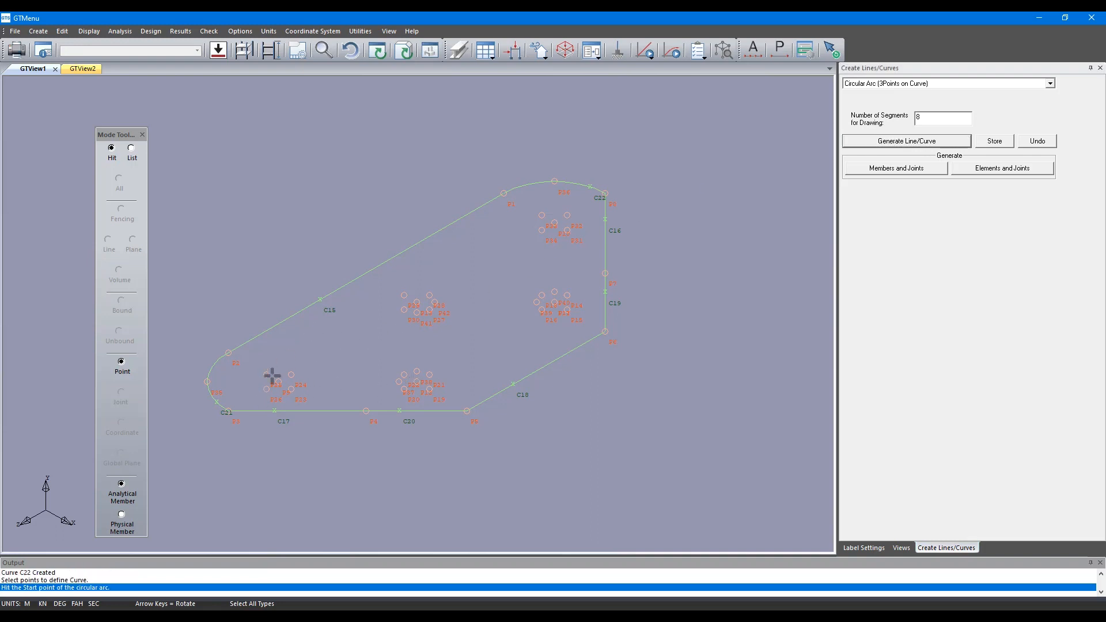
pyautogui.moveTo(256, 396)
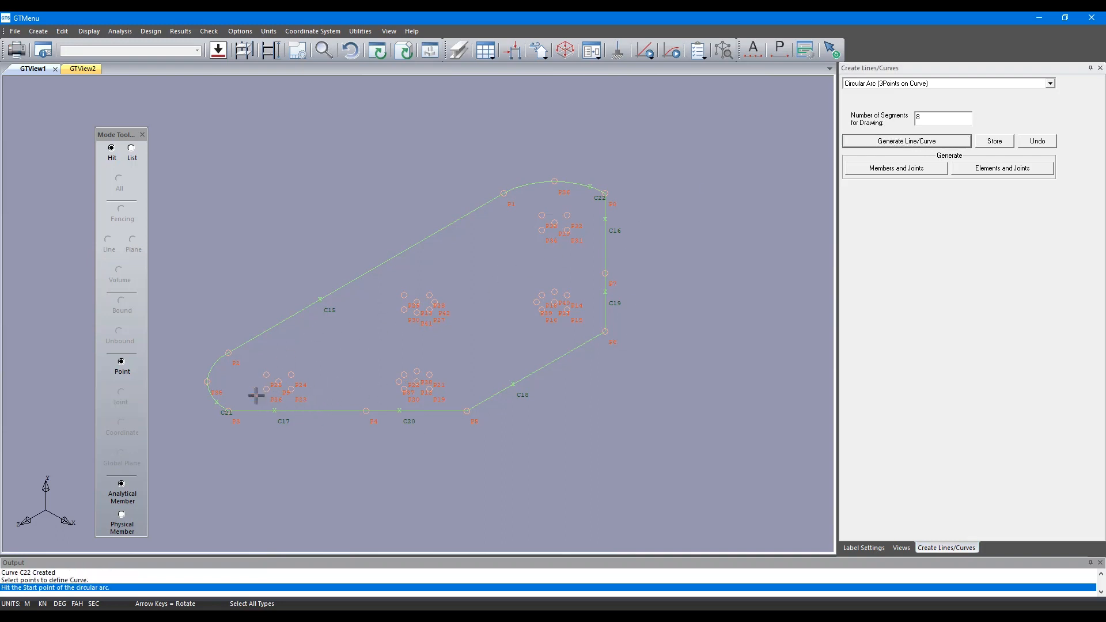
pyautogui.click(267, 386)
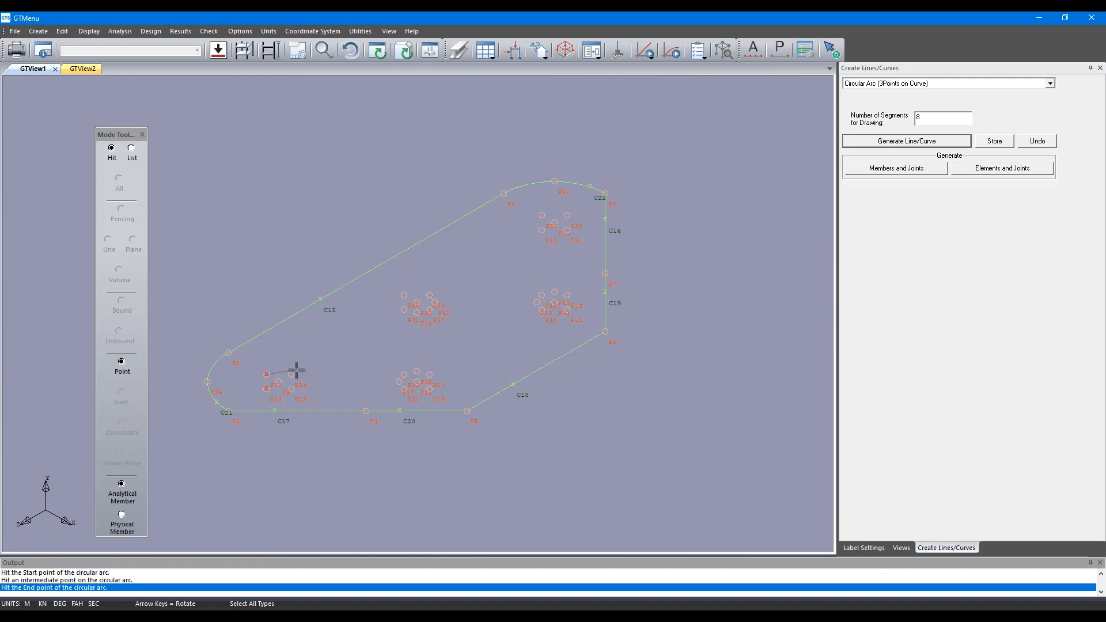
pyautogui.click(295, 374)
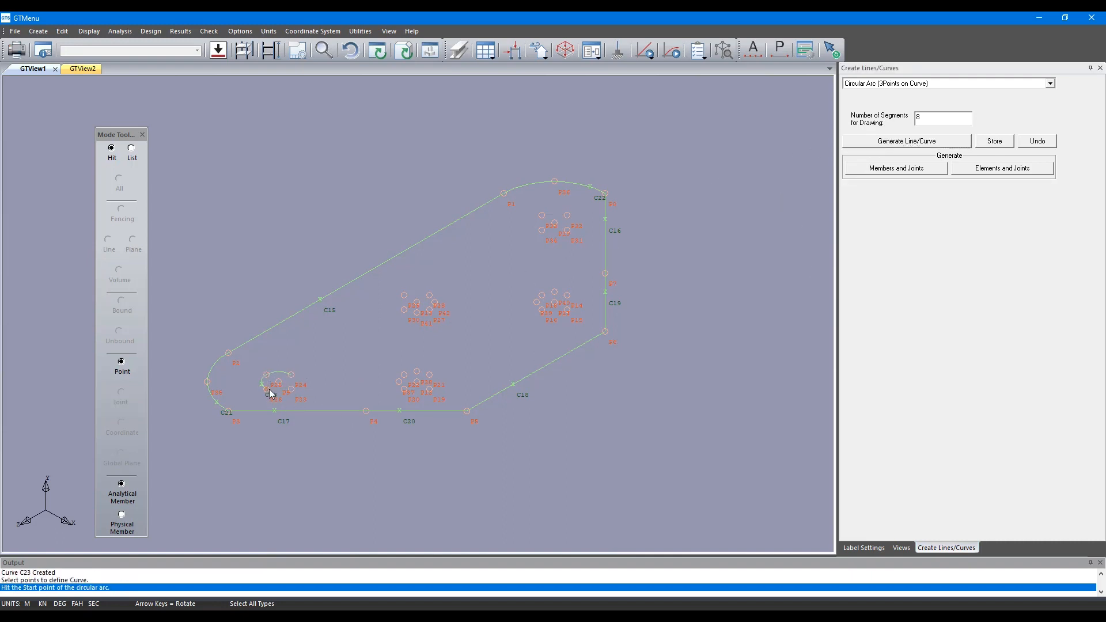
pyautogui.click(270, 393)
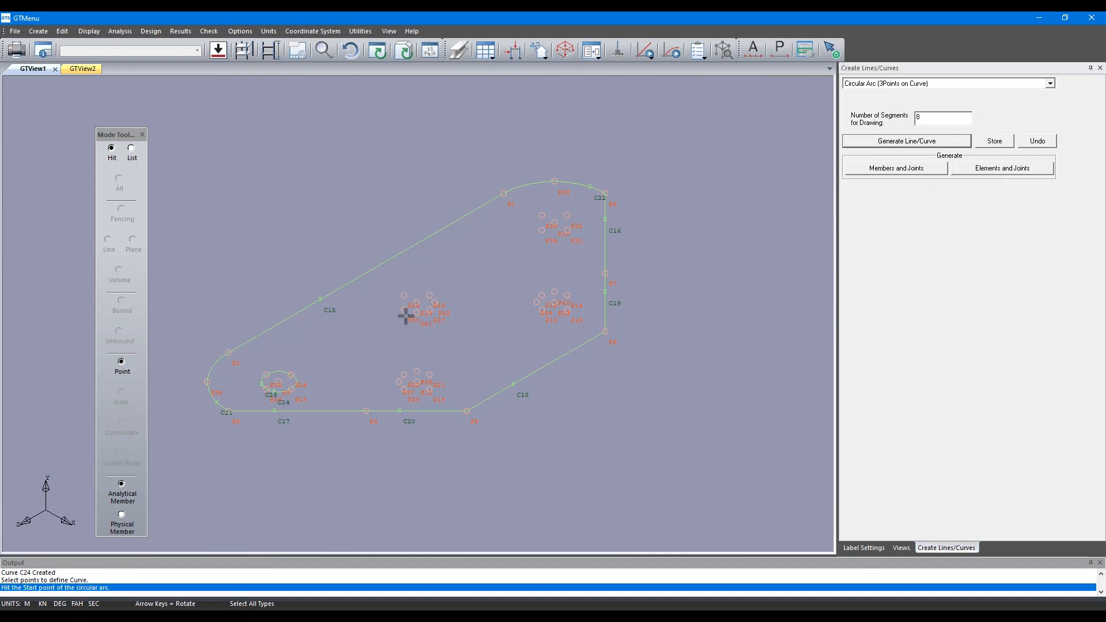
pyautogui.click(406, 295)
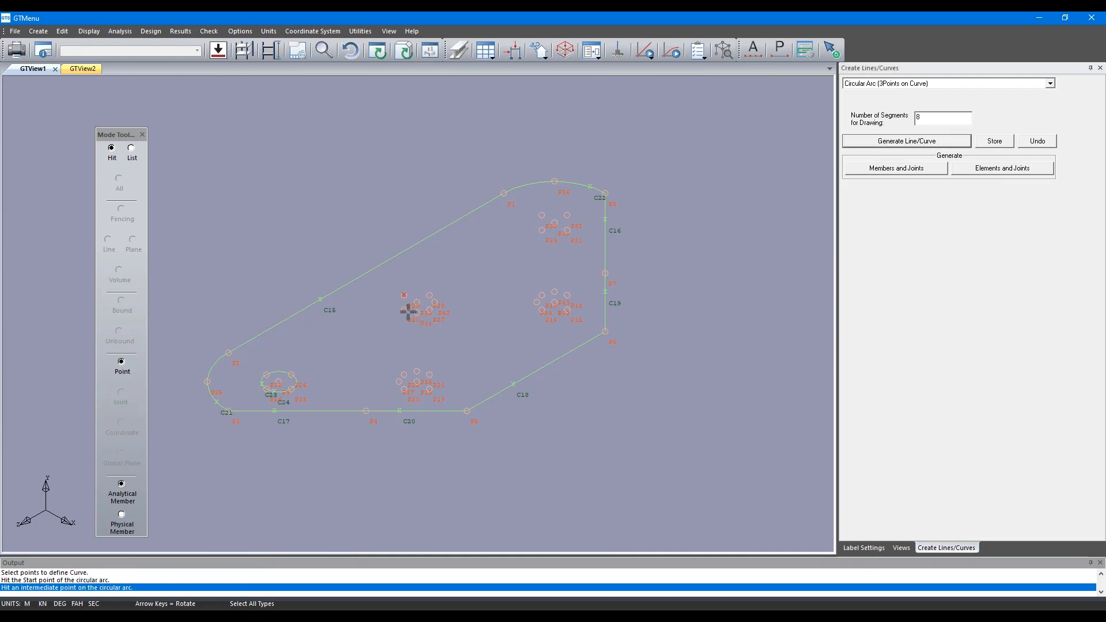
pyautogui.click(406, 300)
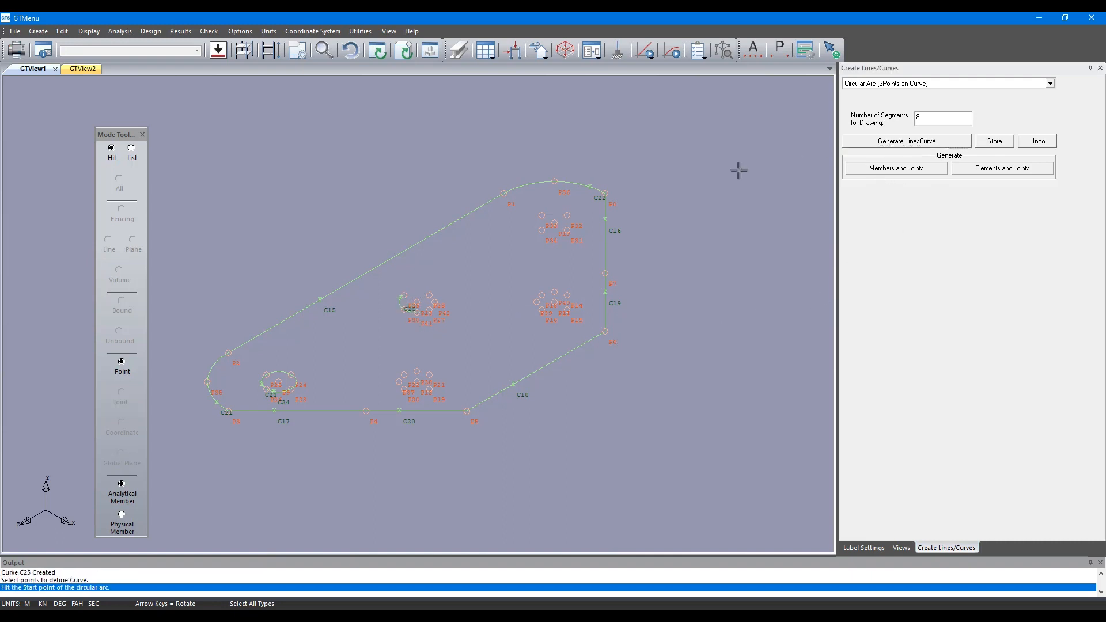
pyautogui.click(434, 295)
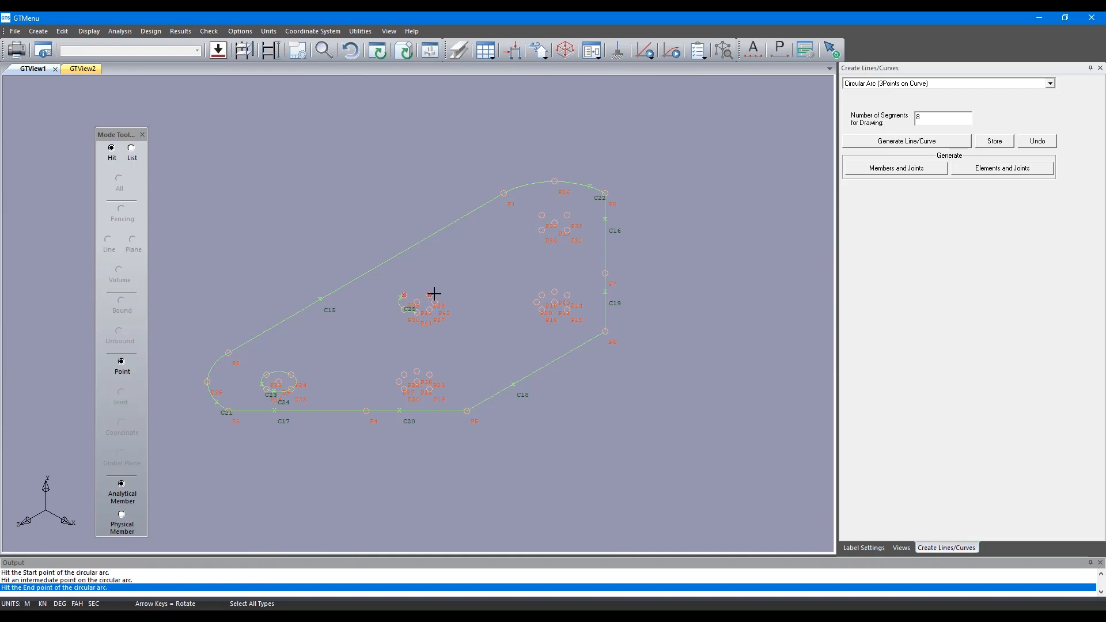
pyautogui.click(906, 140)
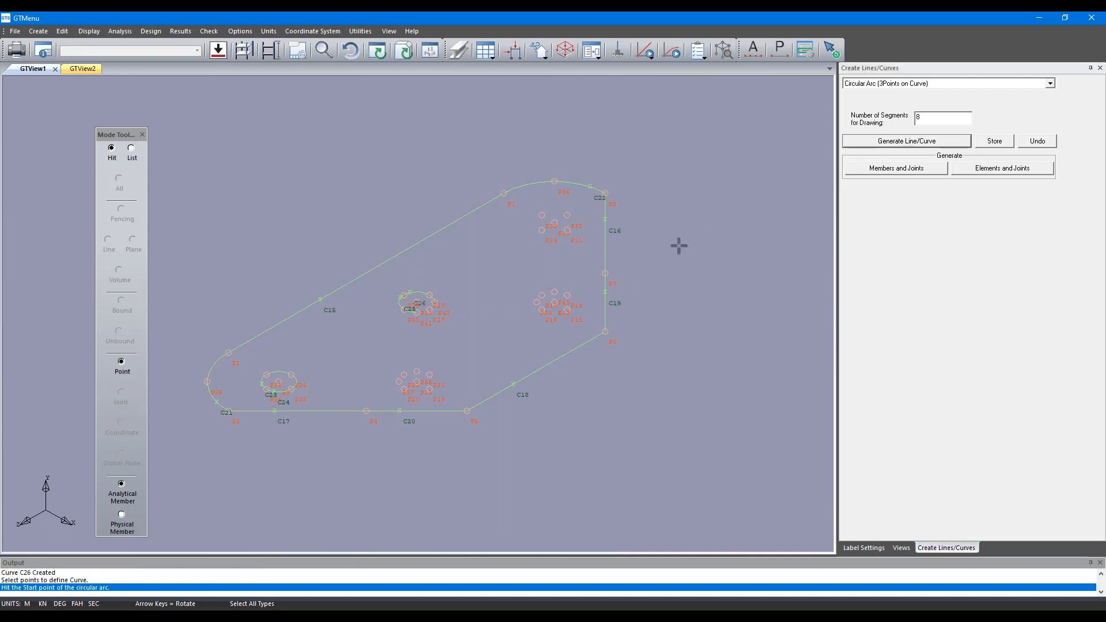
pyautogui.click(438, 307)
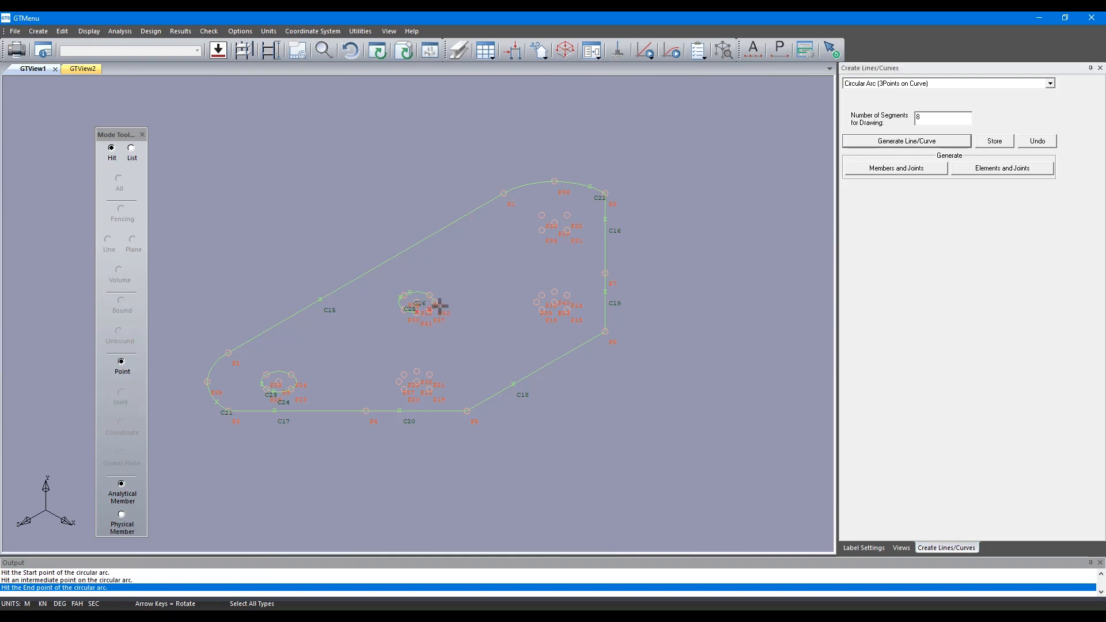
pyautogui.click(427, 307)
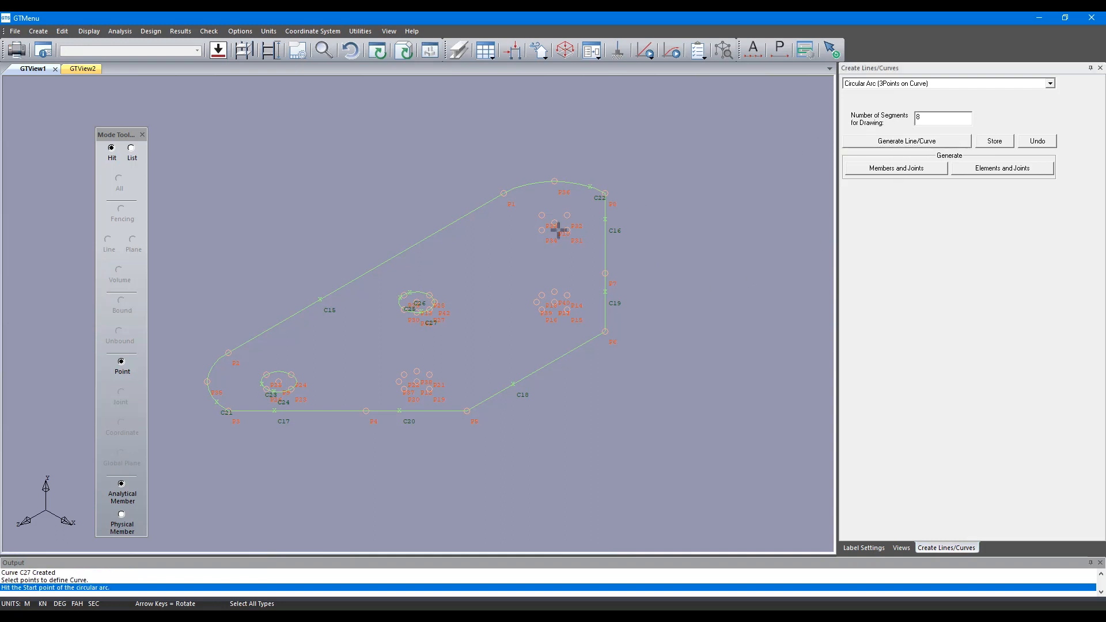
# - Outline the upper-right, lower-middle and right-side openings with arcs, up to curve C35
pyautogui.click(568, 211)
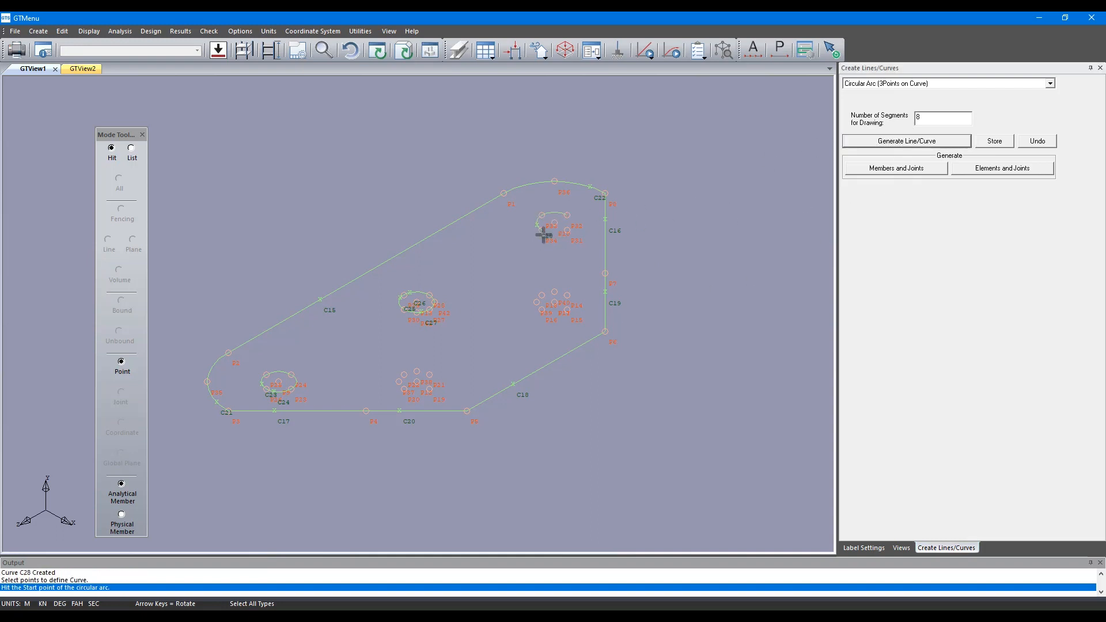
pyautogui.click(544, 236)
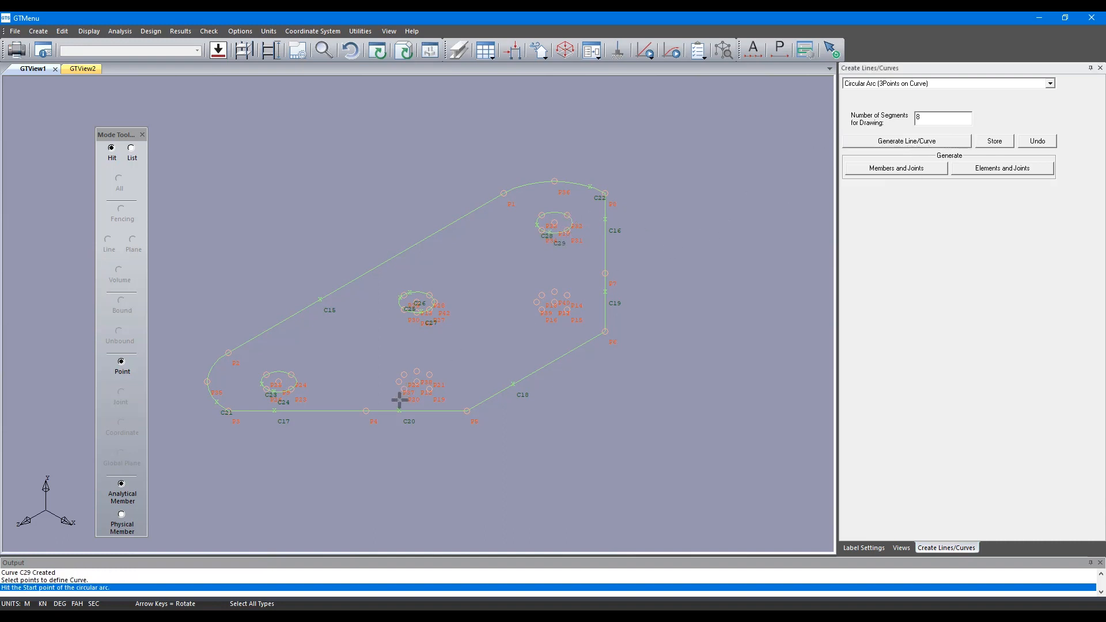
pyautogui.click(400, 401)
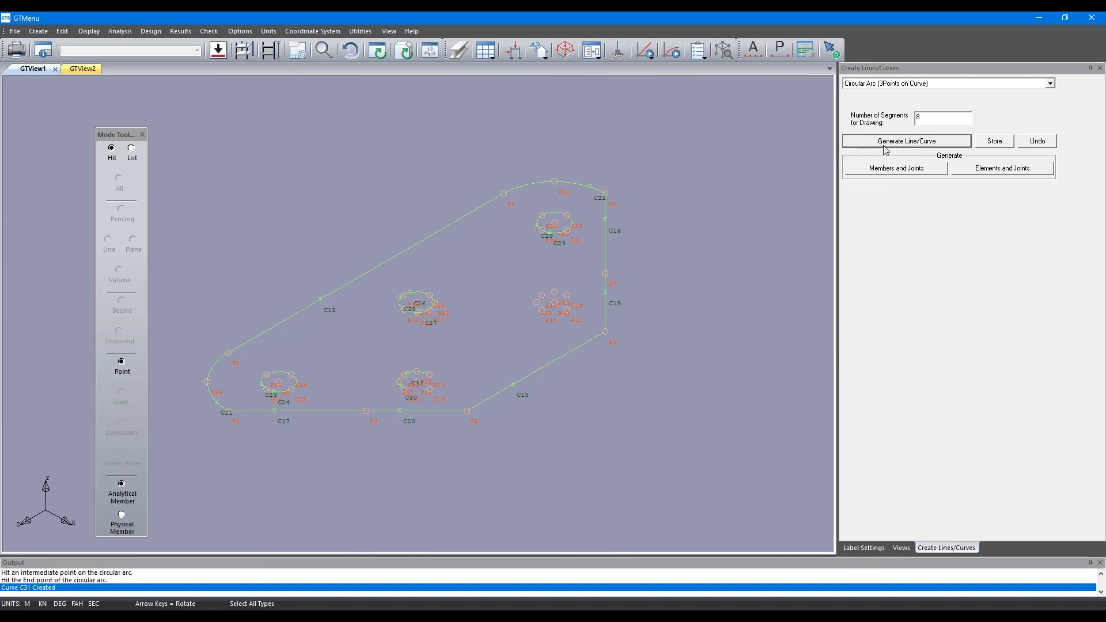
pyautogui.click(906, 140)
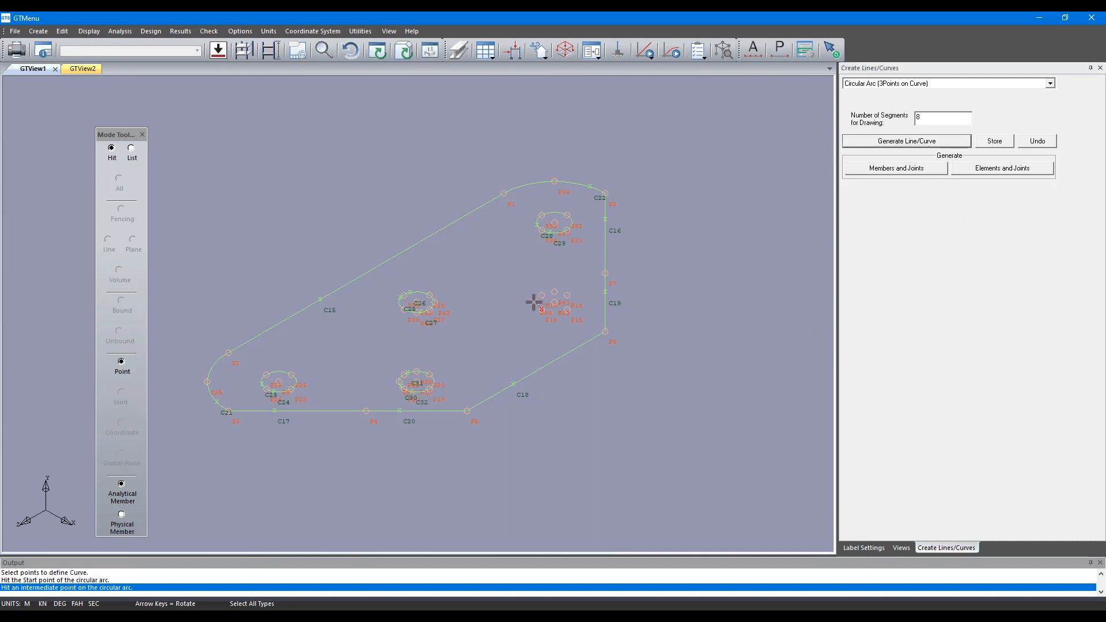
pyautogui.click(534, 302)
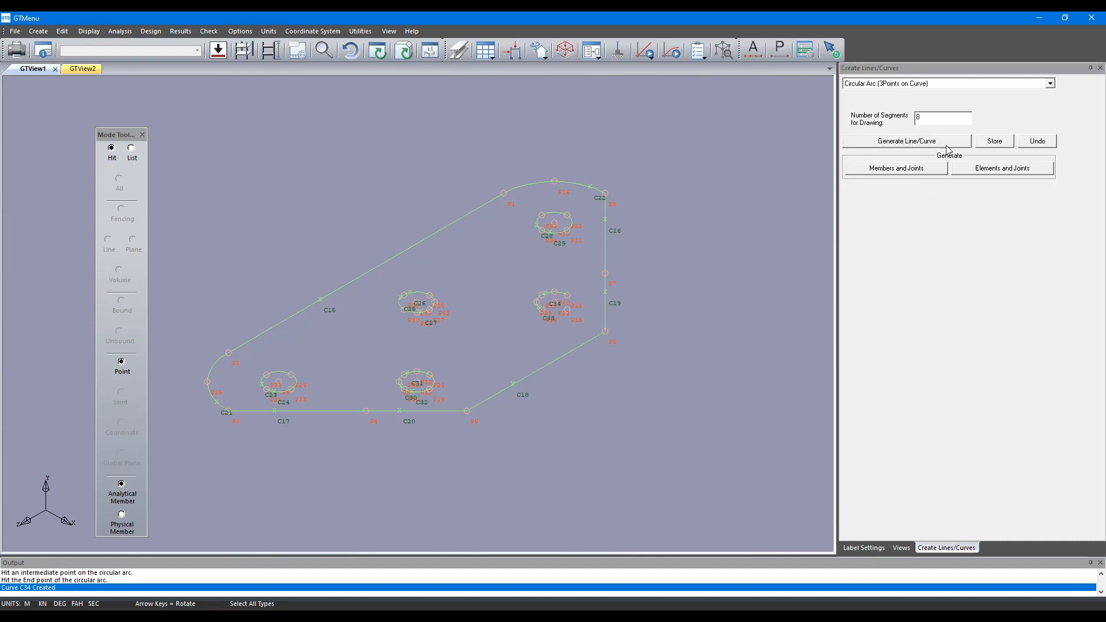
pyautogui.click(554, 310)
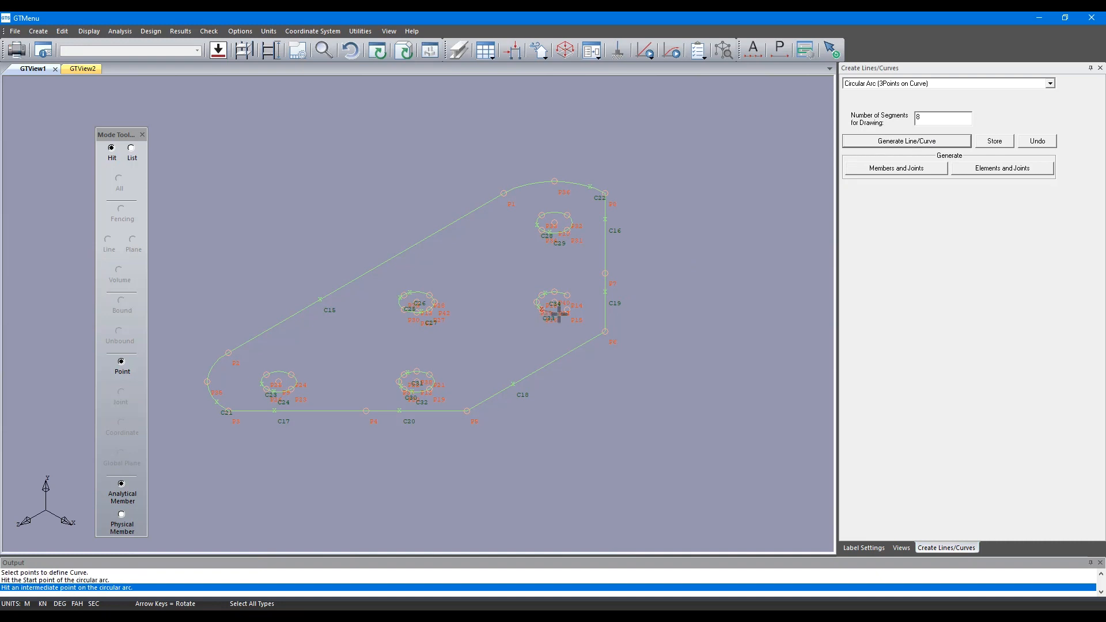
pyautogui.click(557, 311)
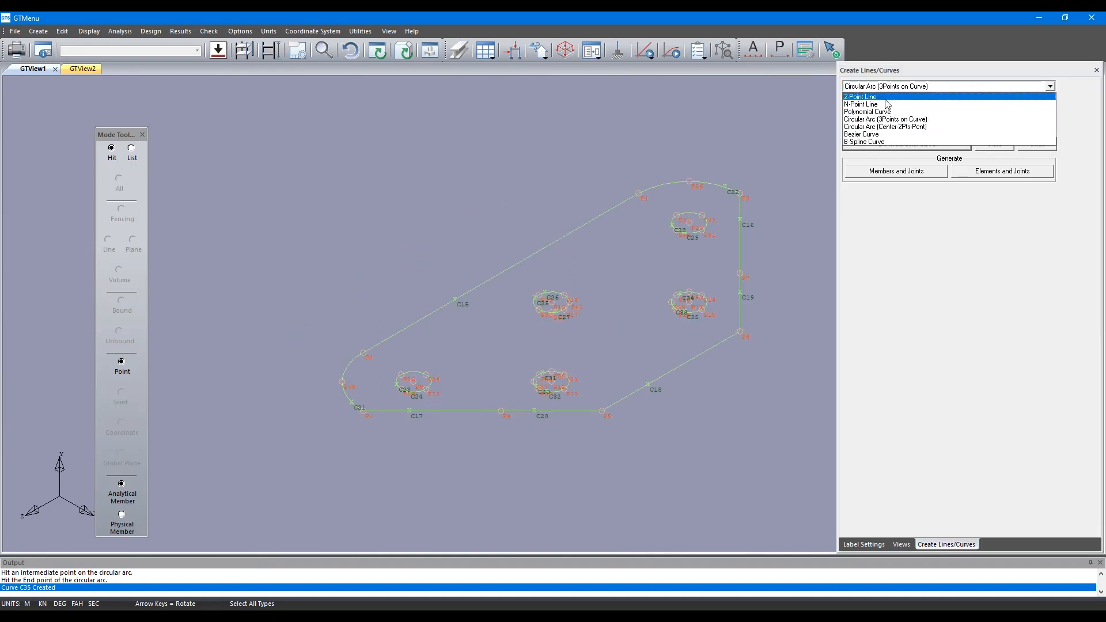
# - Draw straight two-point lines C36 to C39 connecting the openings
pyautogui.click(861, 97)
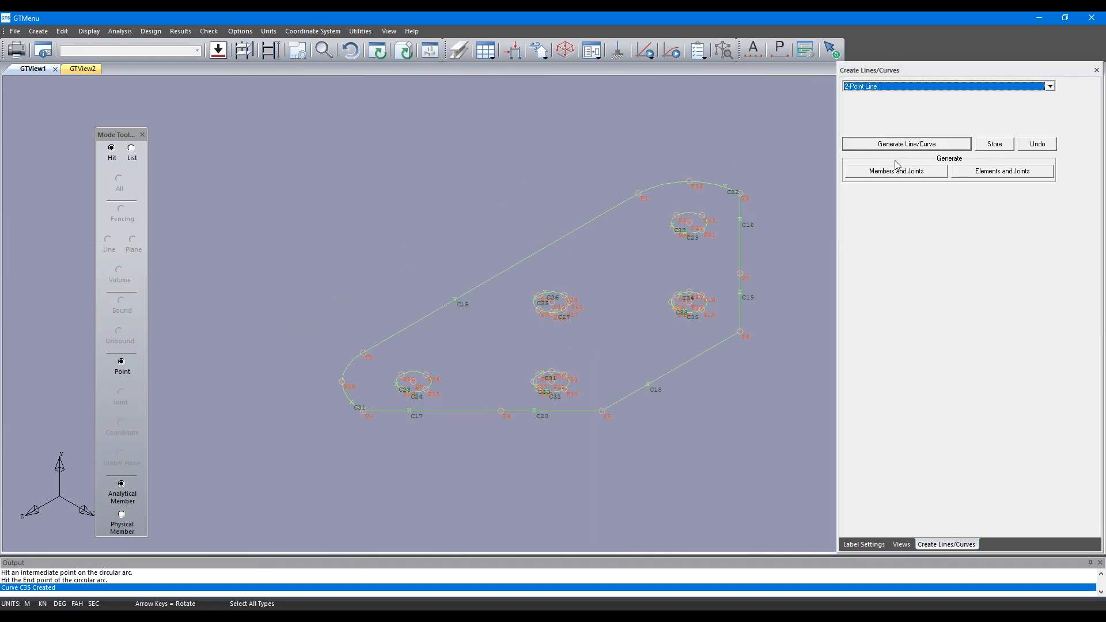
pyautogui.click(555, 313)
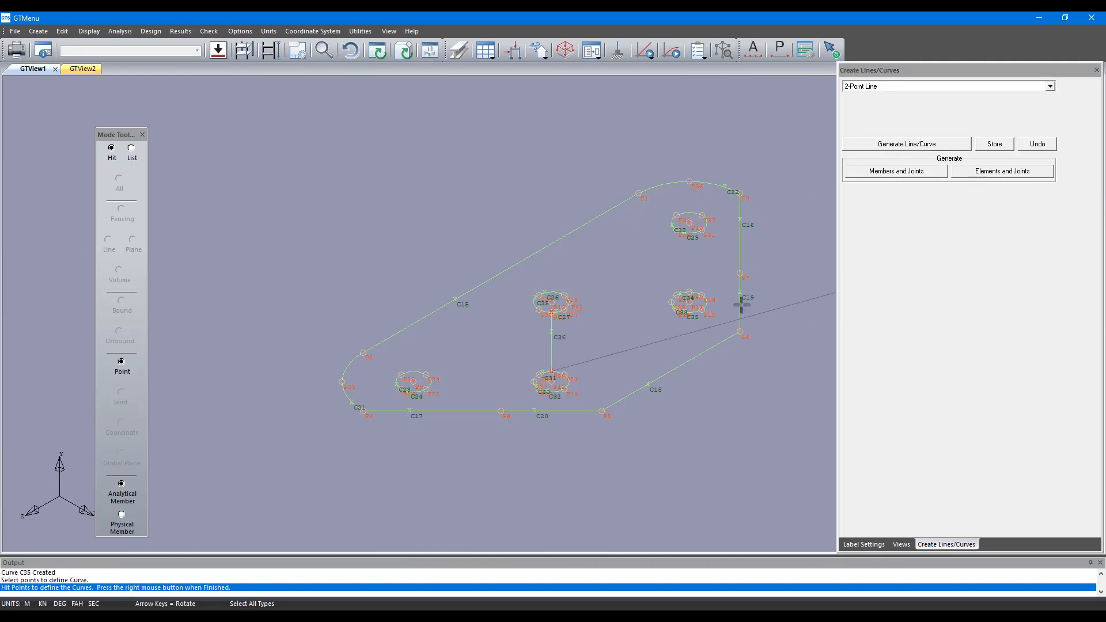
pyautogui.click(906, 144)
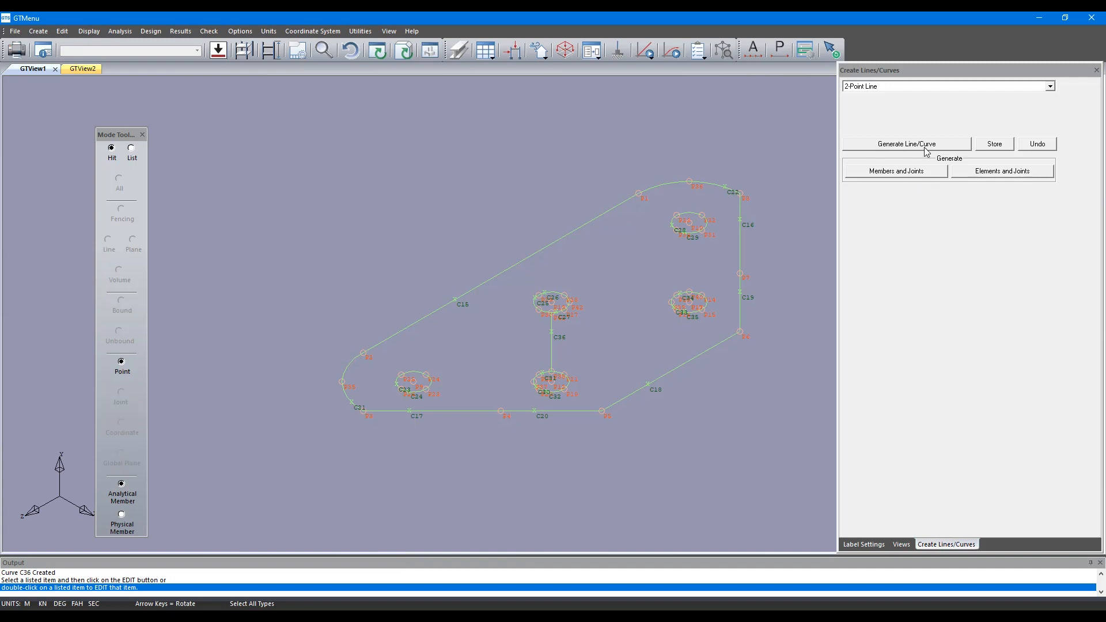
pyautogui.click(906, 144)
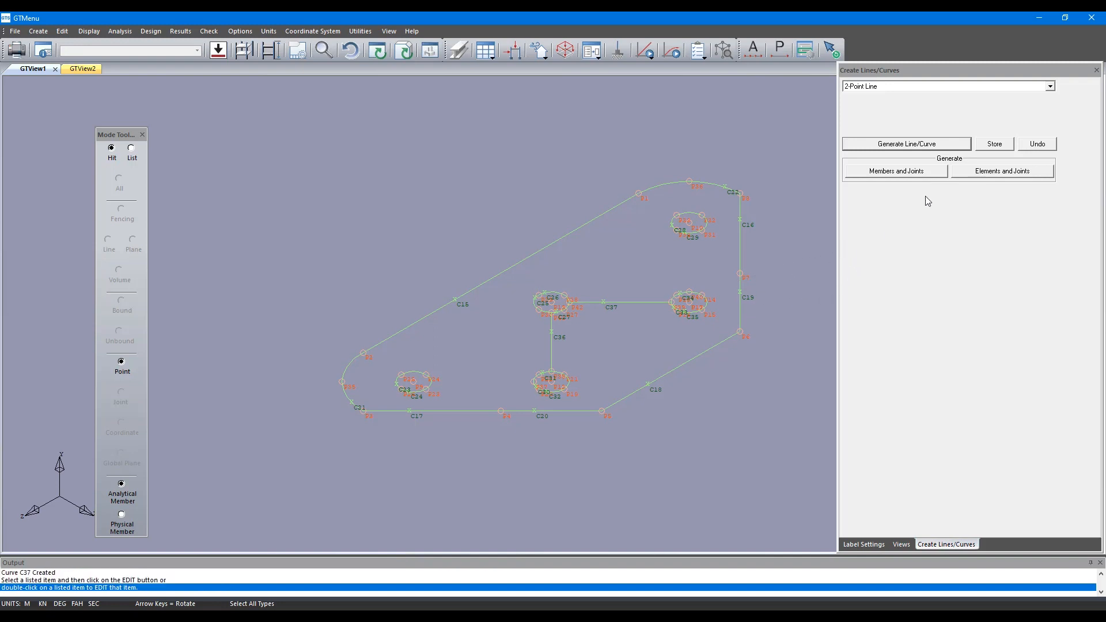
pyautogui.click(906, 144)
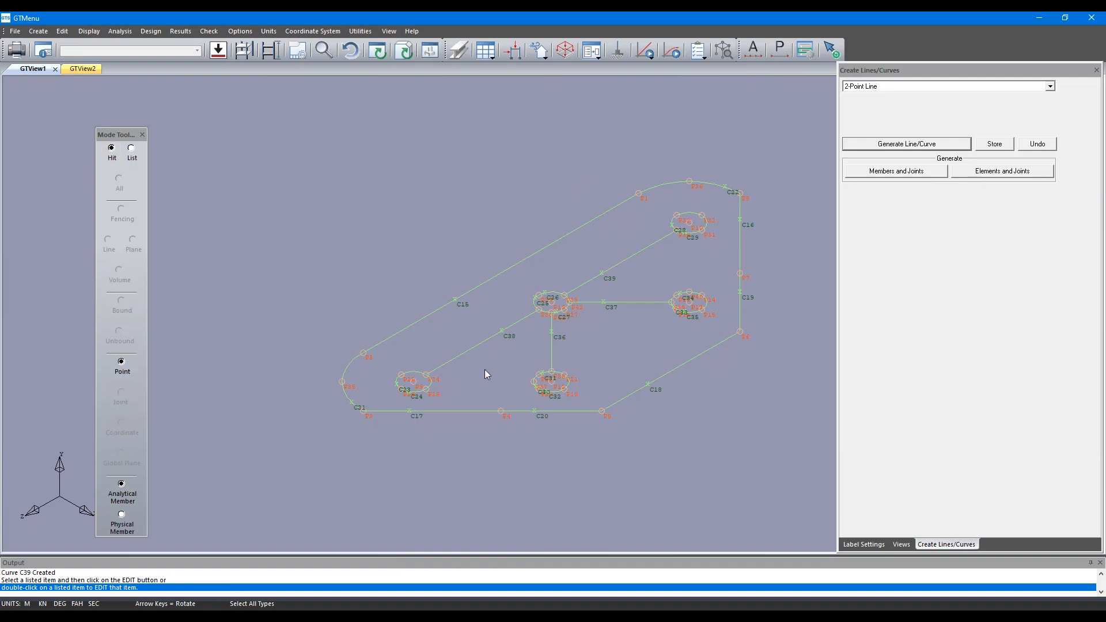
# - Store the 19 curves and open the Joints and Elements using Mesh form
pyautogui.click(38, 30)
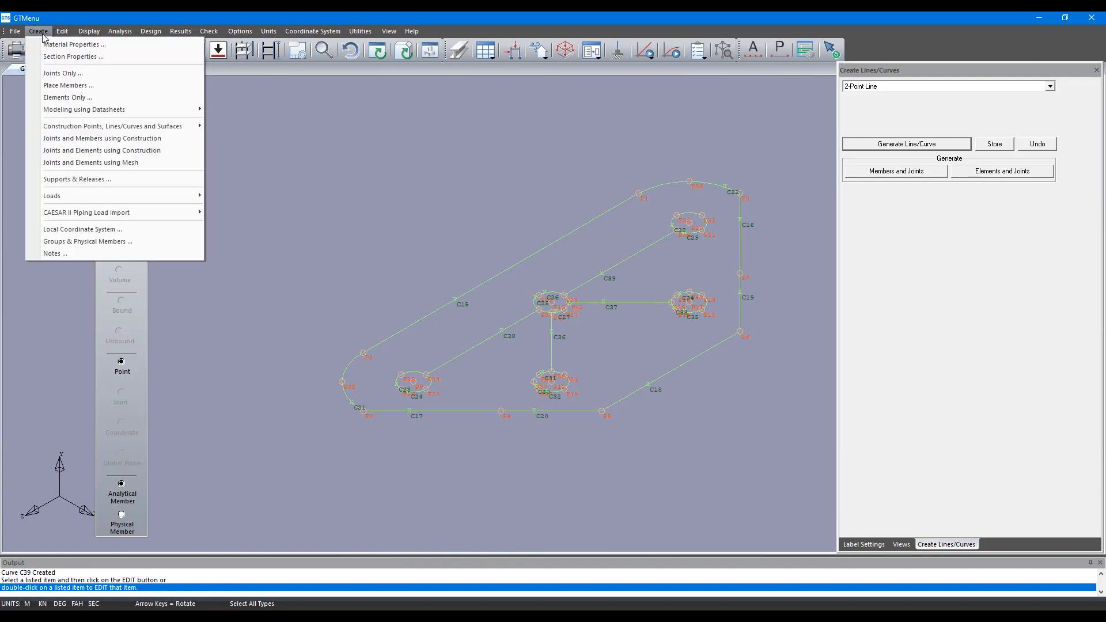
pyautogui.moveTo(90, 163)
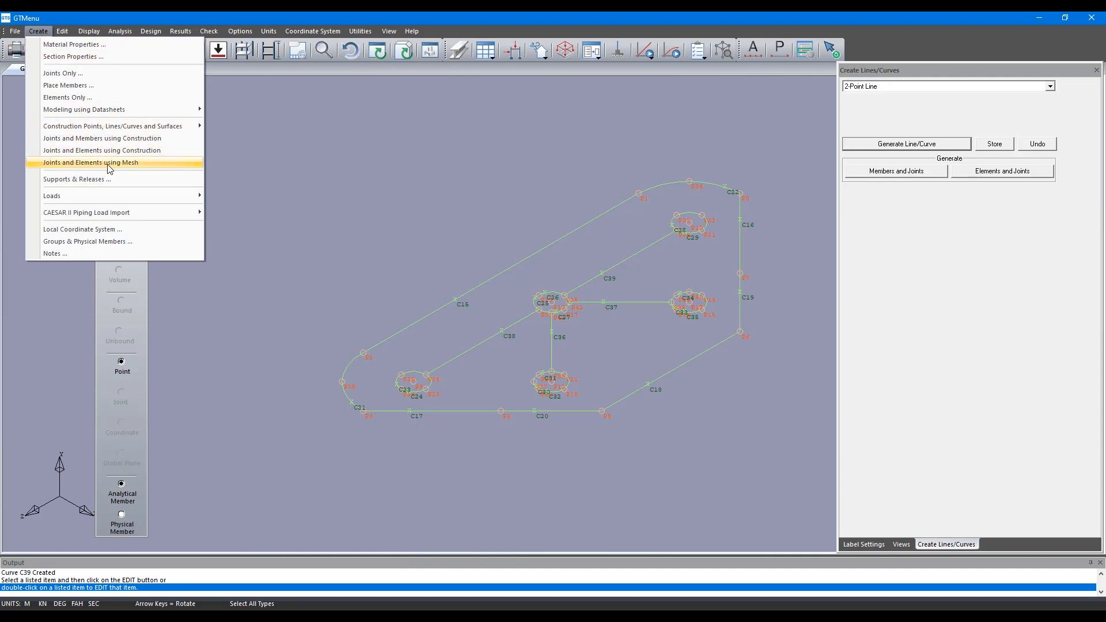
pyautogui.moveTo(123, 154)
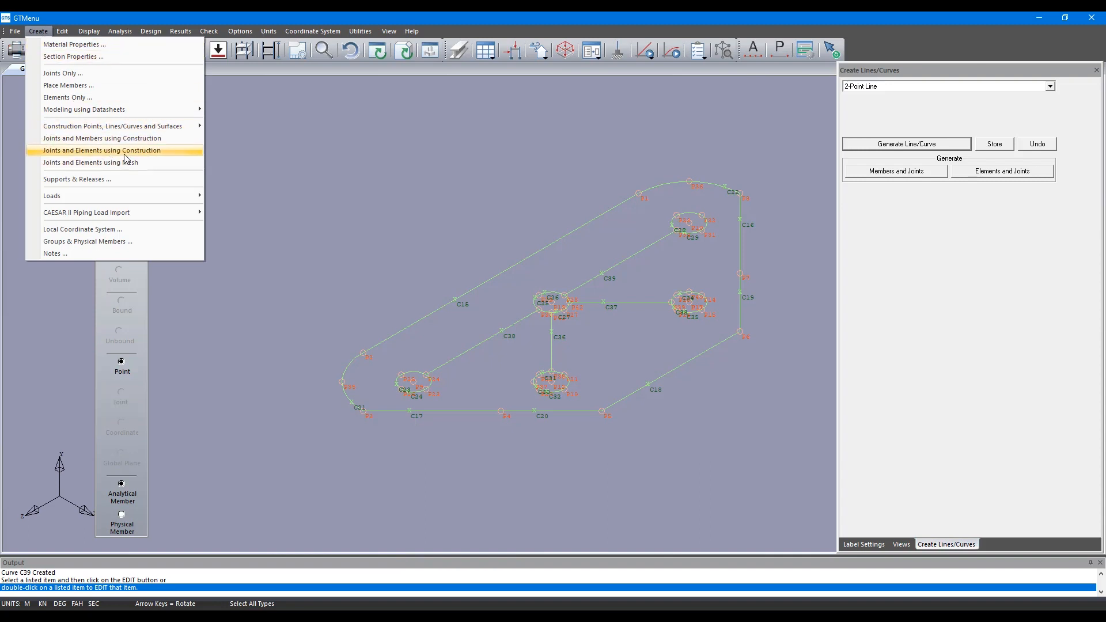
pyautogui.moveTo(91, 163)
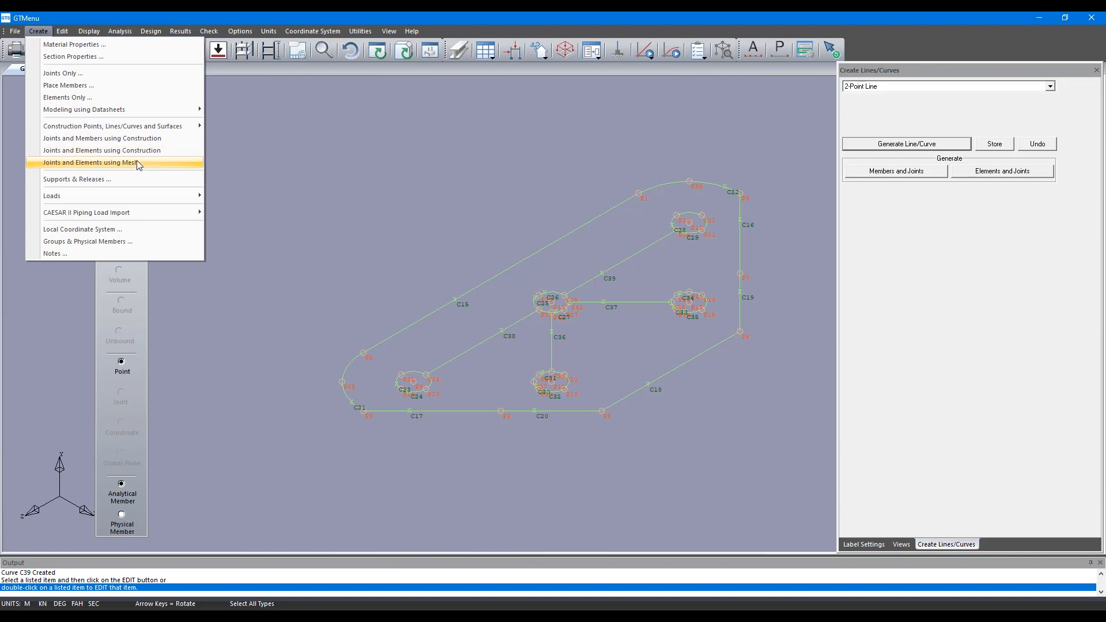
pyautogui.click(90, 163)
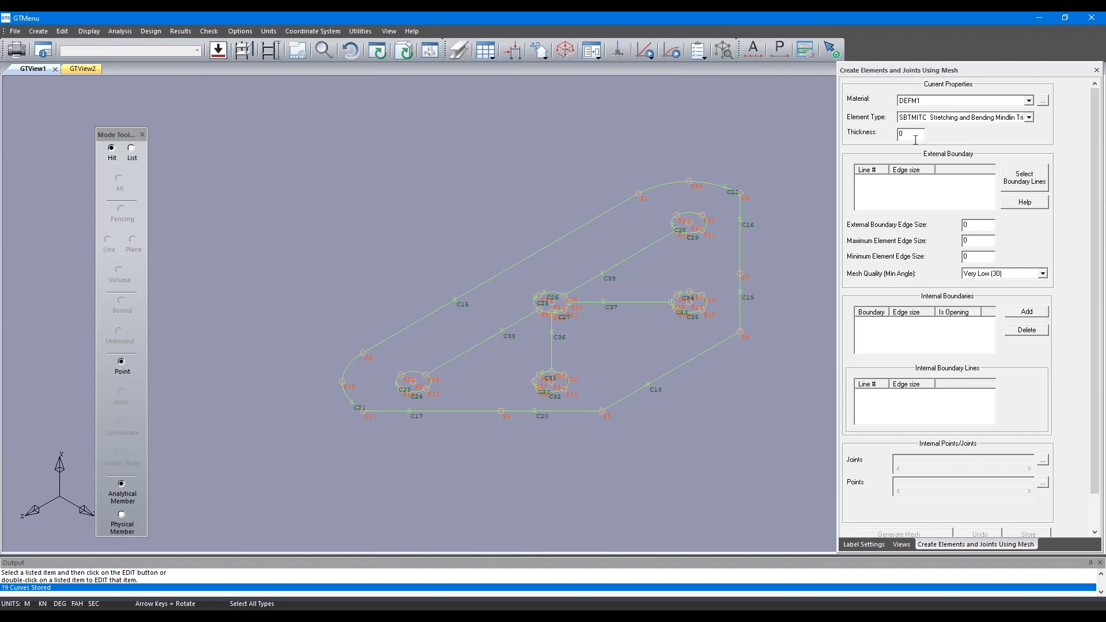
# - Set mesh thickness 0.1 and attempt outer boundary picks, dismissing unclosed-boundary warnings
pyautogui.write('0.1')
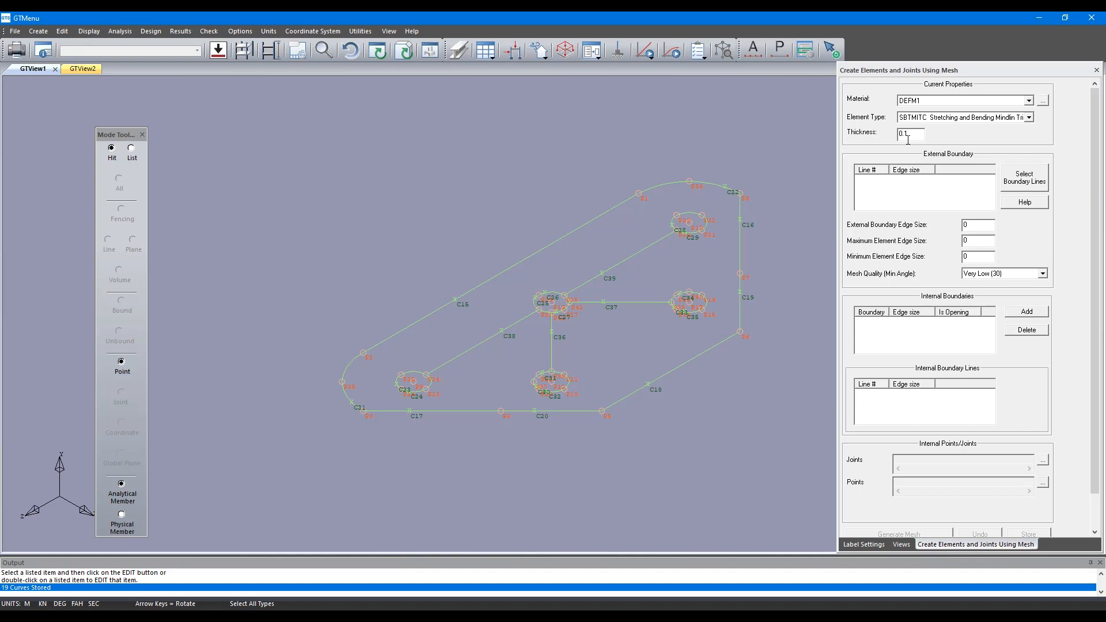
pyautogui.moveTo(934, 144)
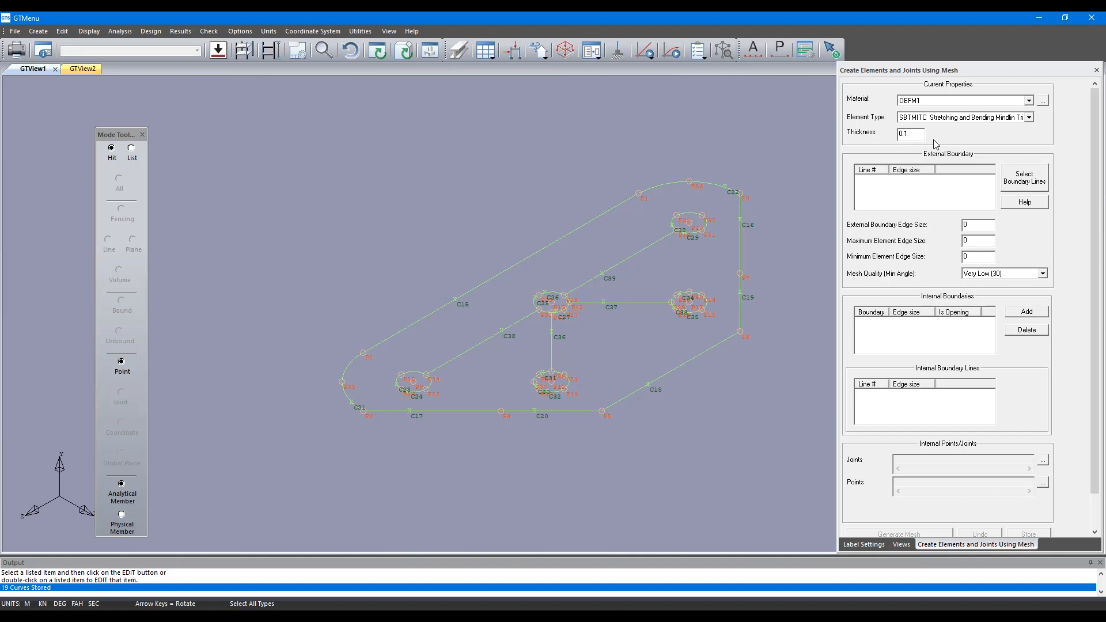
pyautogui.moveTo(952, 117)
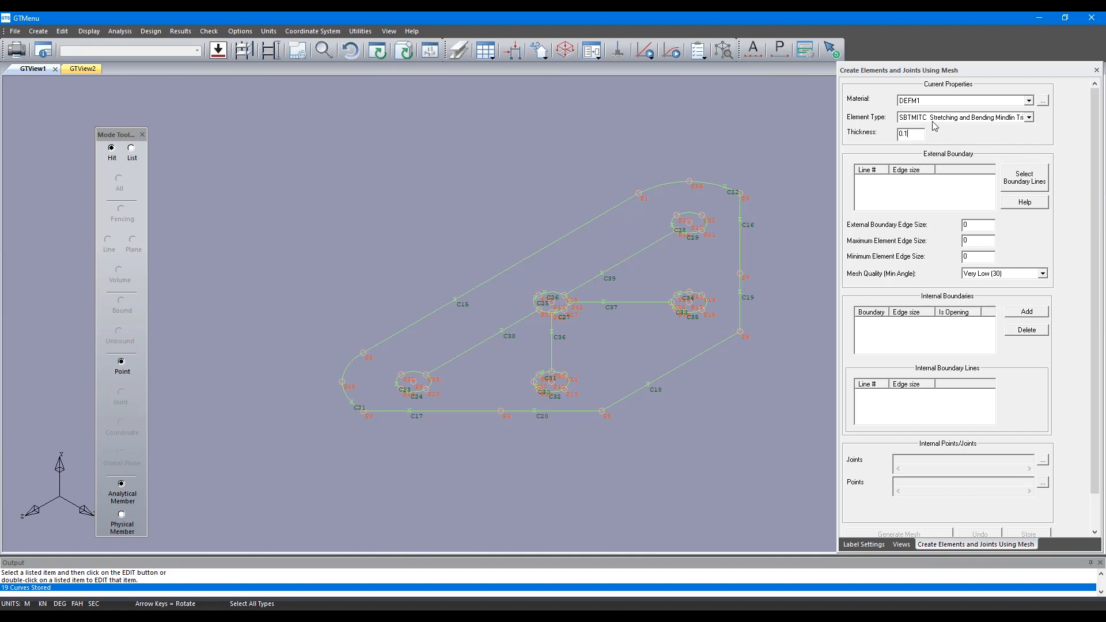
pyautogui.moveTo(969, 139)
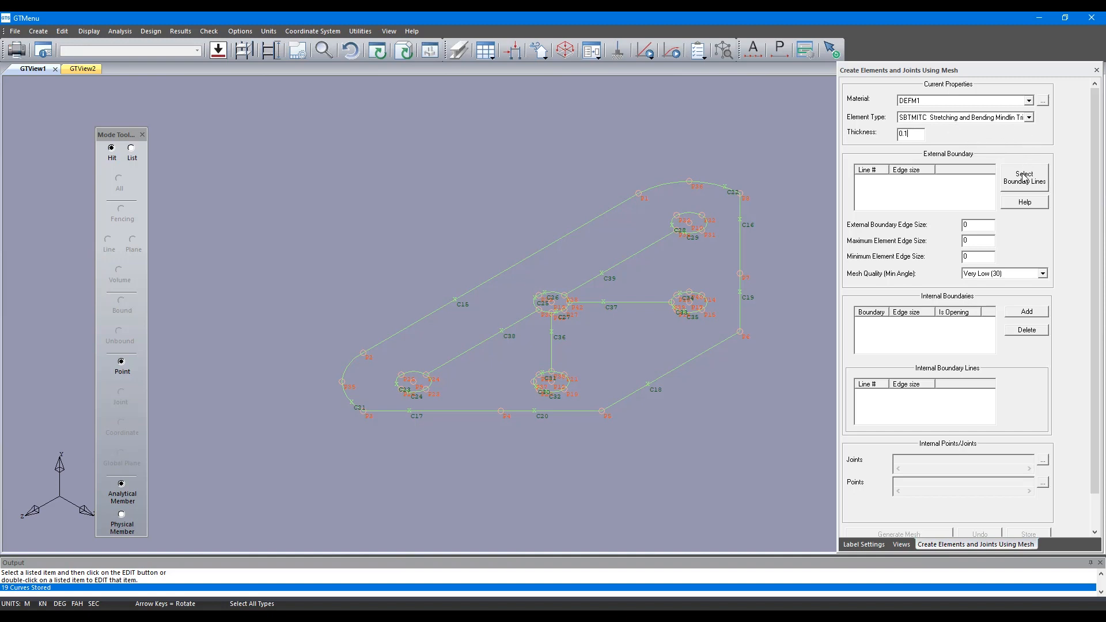
pyautogui.moveTo(1047, 185)
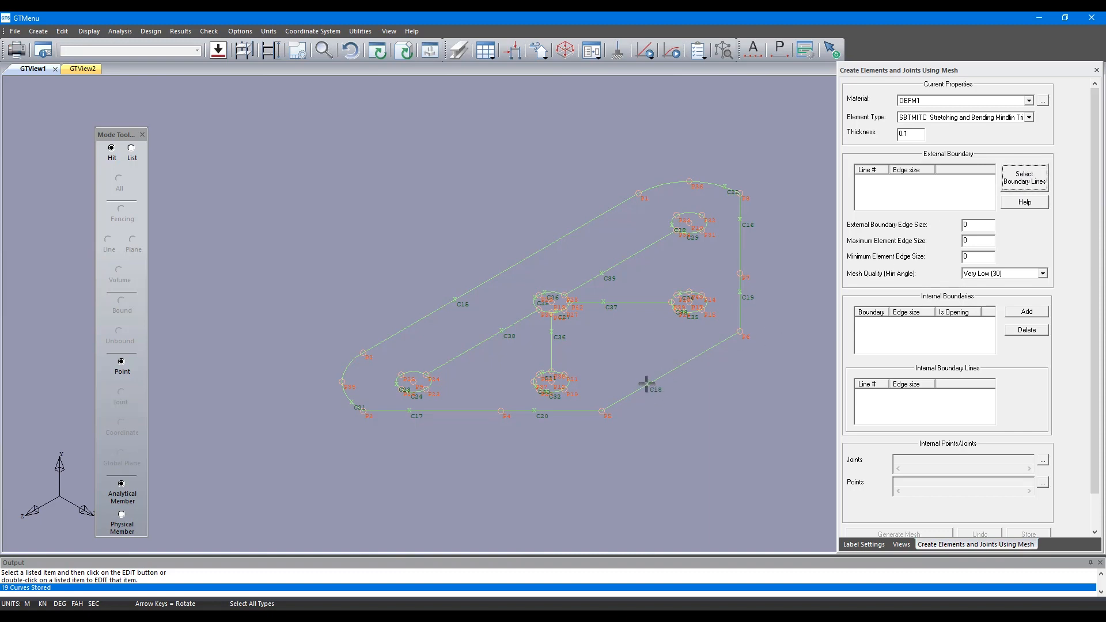
pyautogui.click(536, 412)
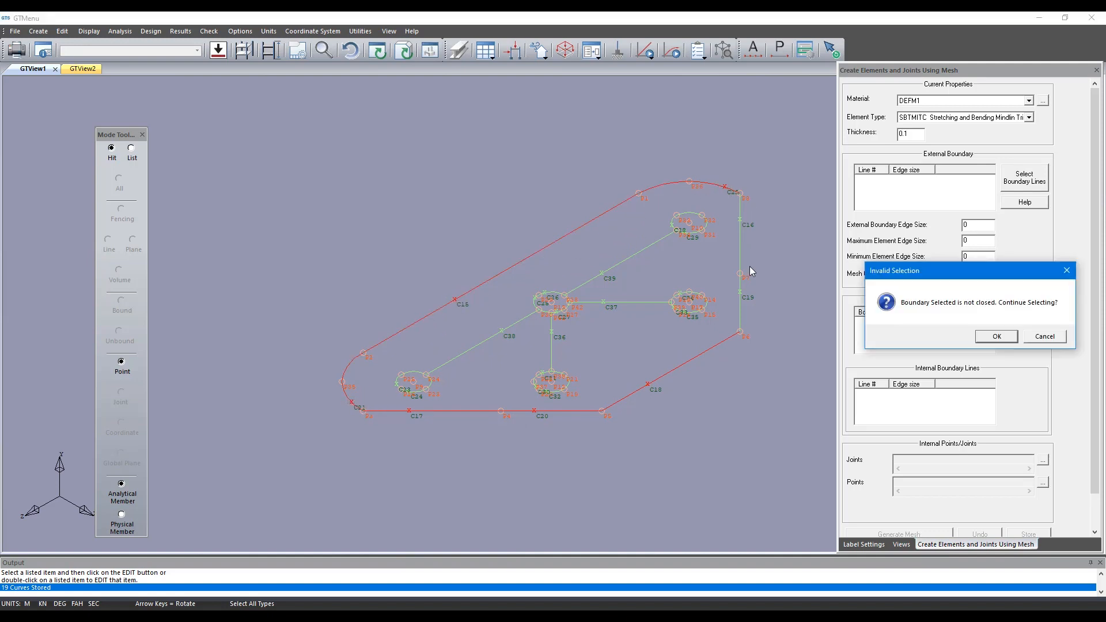
pyautogui.click(996, 336)
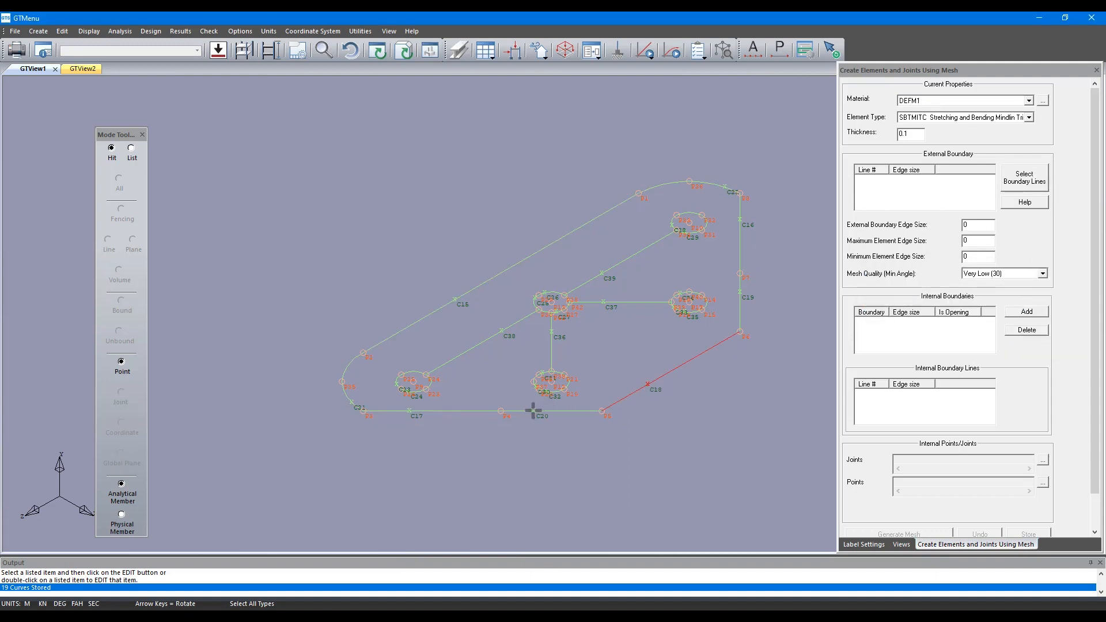
pyautogui.click(541, 409)
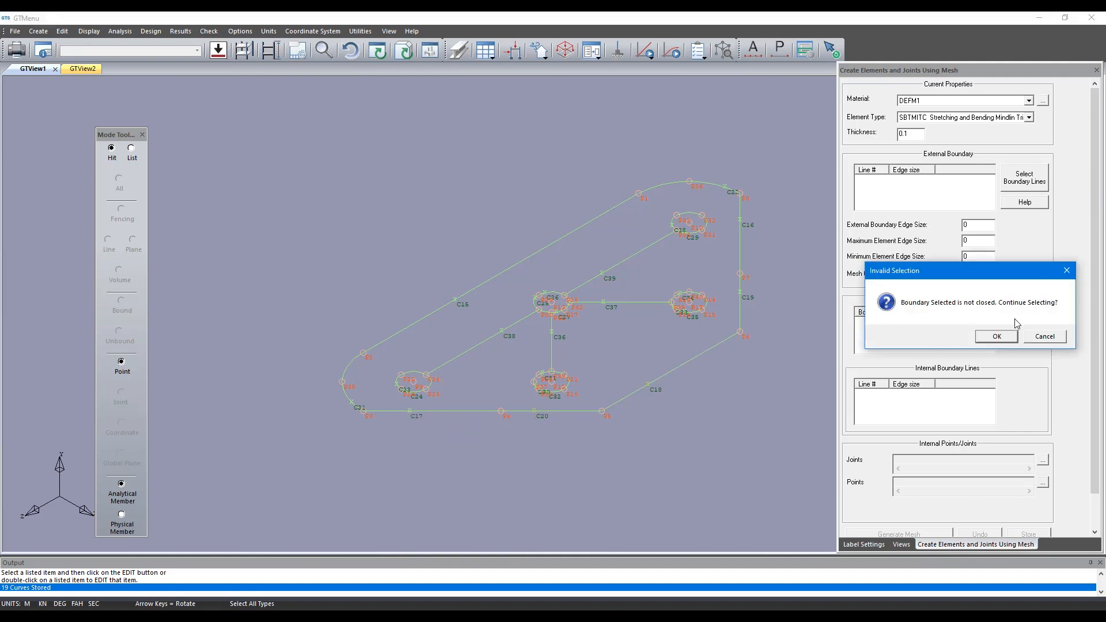
pyautogui.click(996, 336)
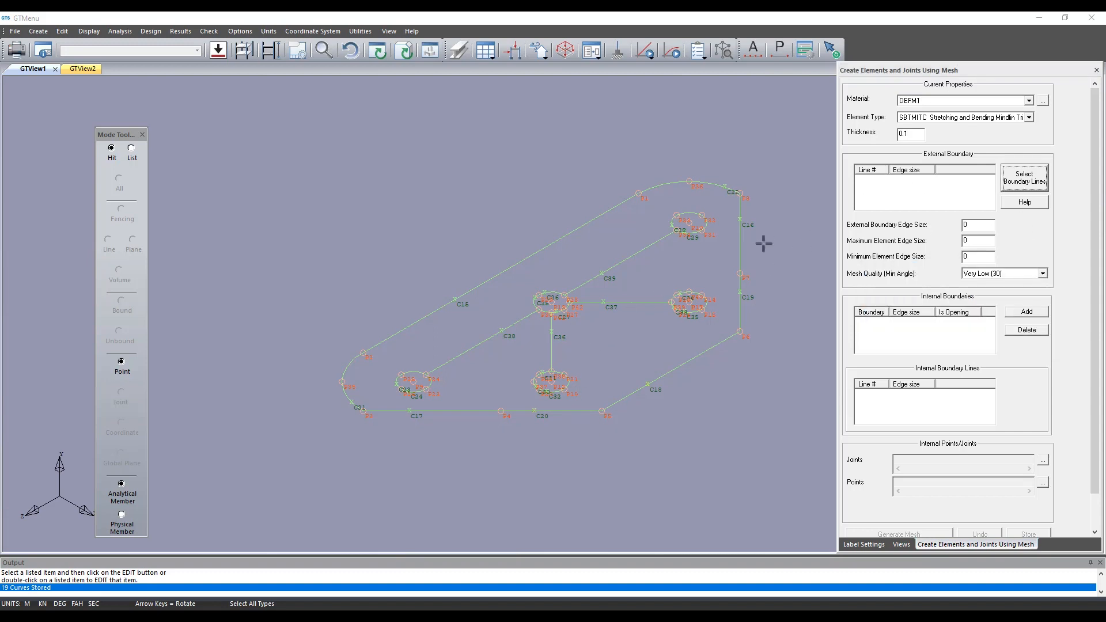
# - Set the mesh material to STEEL and restart picking outer edge curves
pyautogui.click(1028, 100)
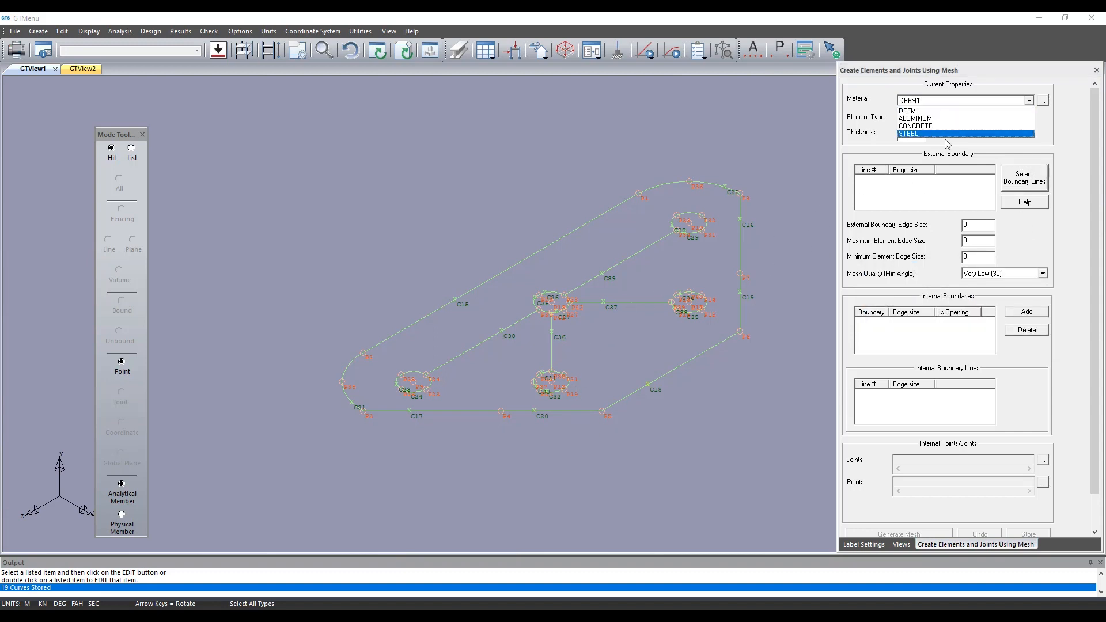
pyautogui.click(908, 134)
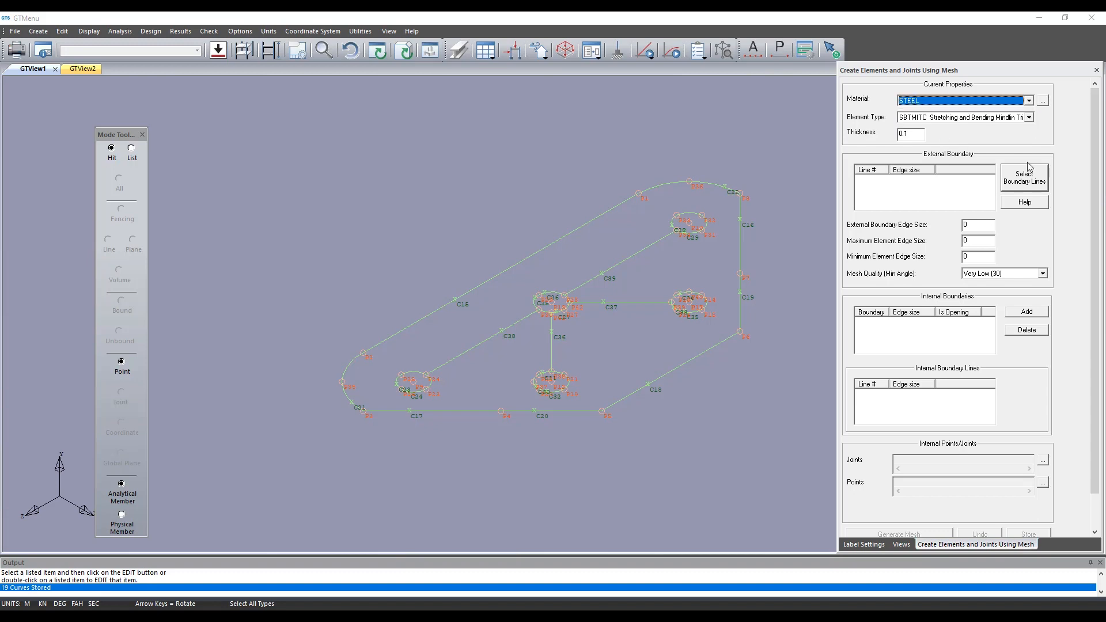
pyautogui.click(653, 383)
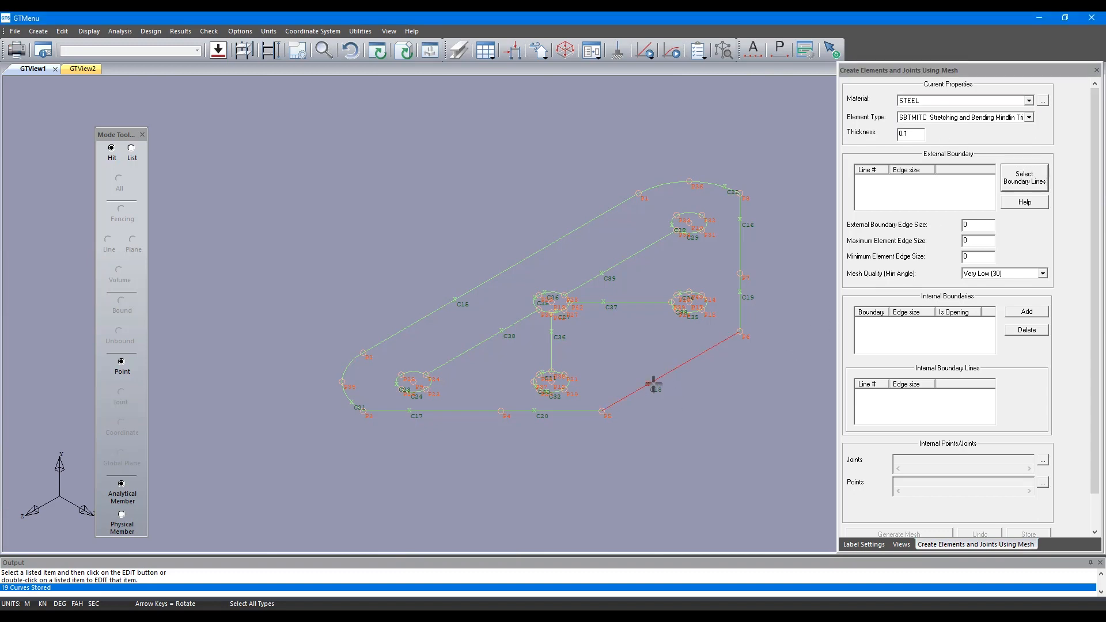
pyautogui.click(551, 410)
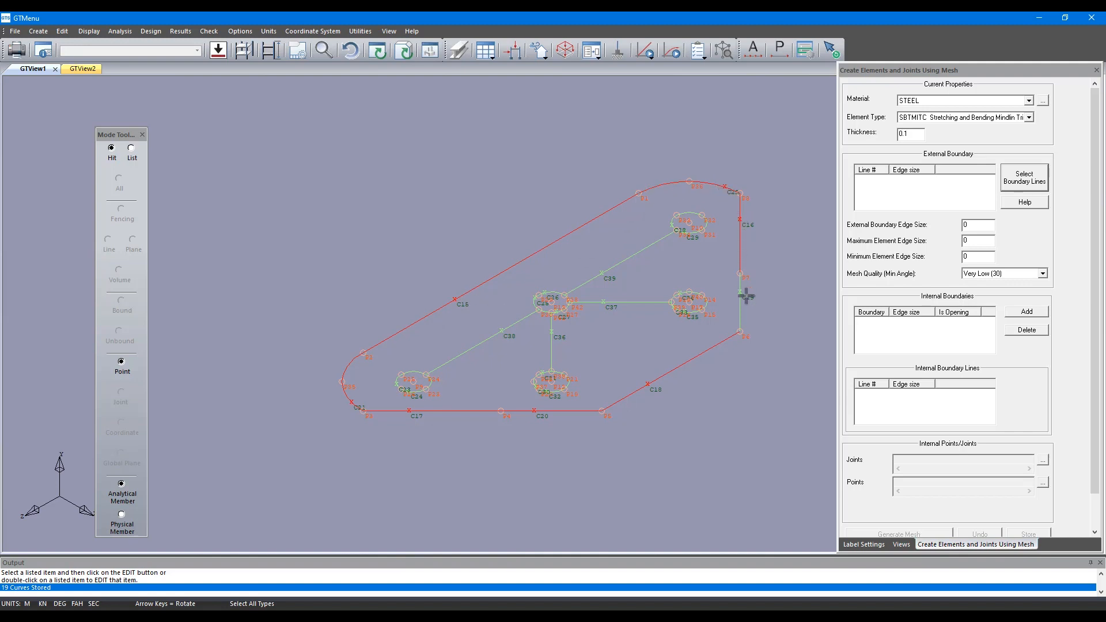
# - Finish the outer boundary and add each hole outline as an opening boundary
pyautogui.click(1024, 177)
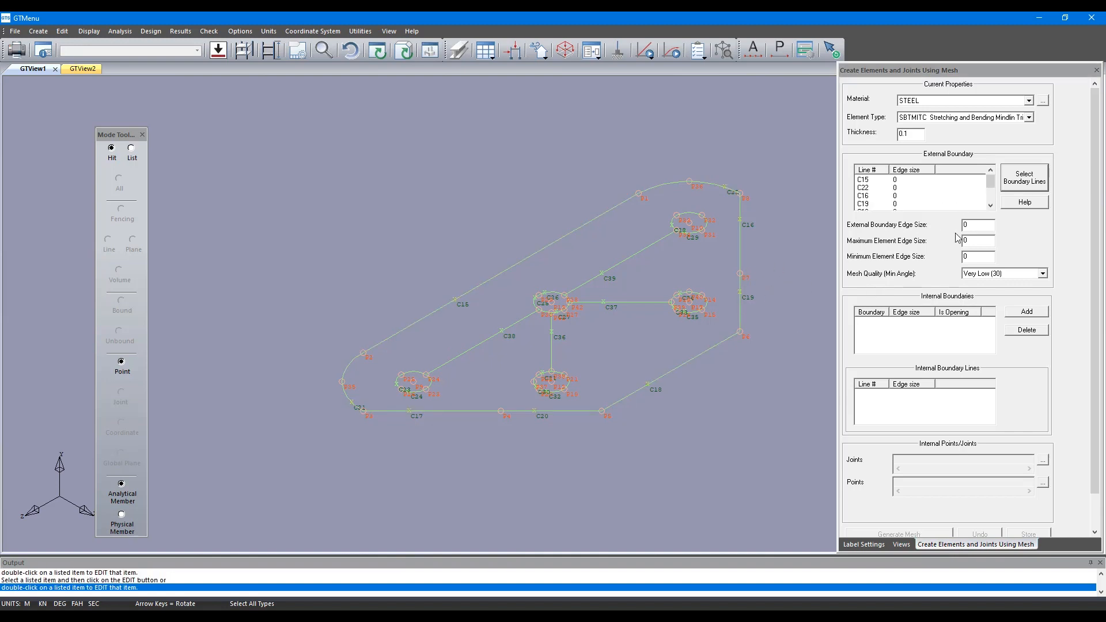
pyautogui.moveTo(1008, 248)
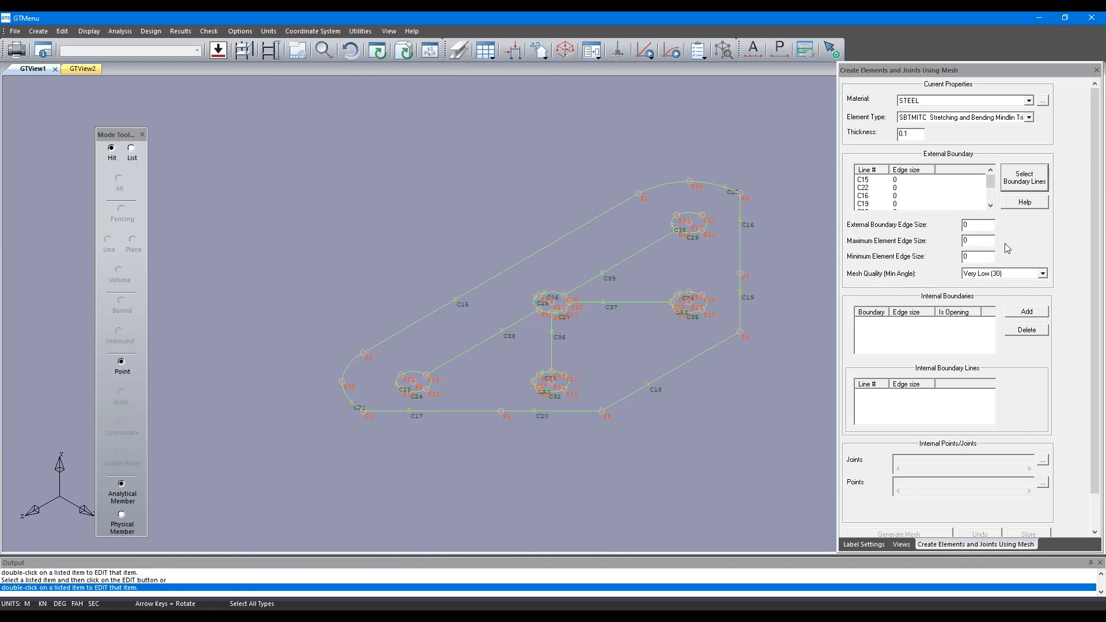
pyautogui.click(977, 224)
pyautogui.write('1')
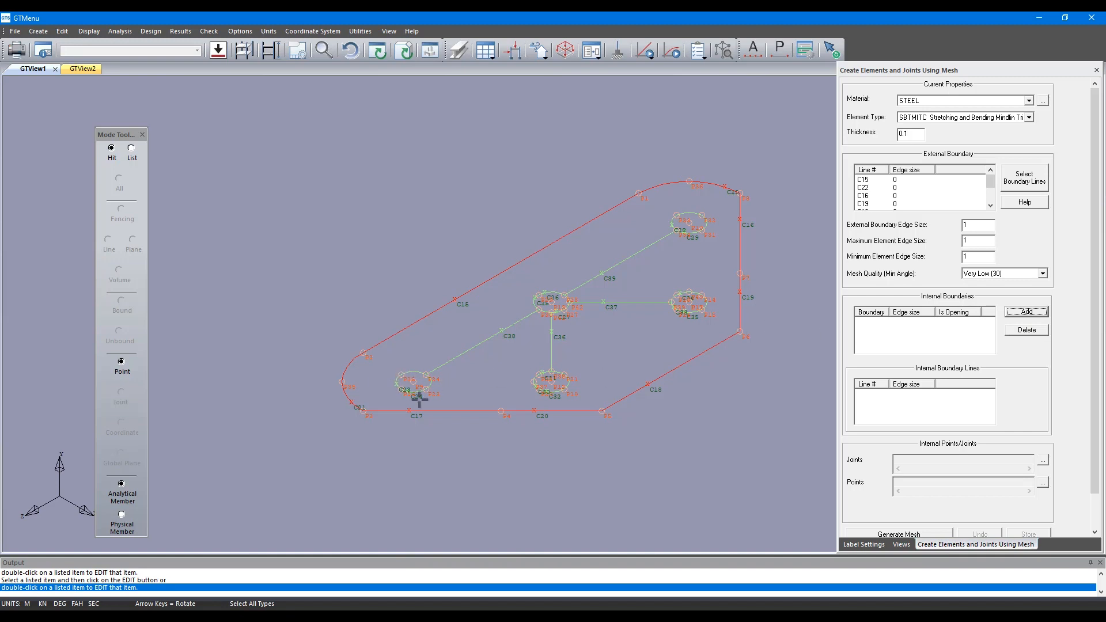
pyautogui.moveTo(397, 384)
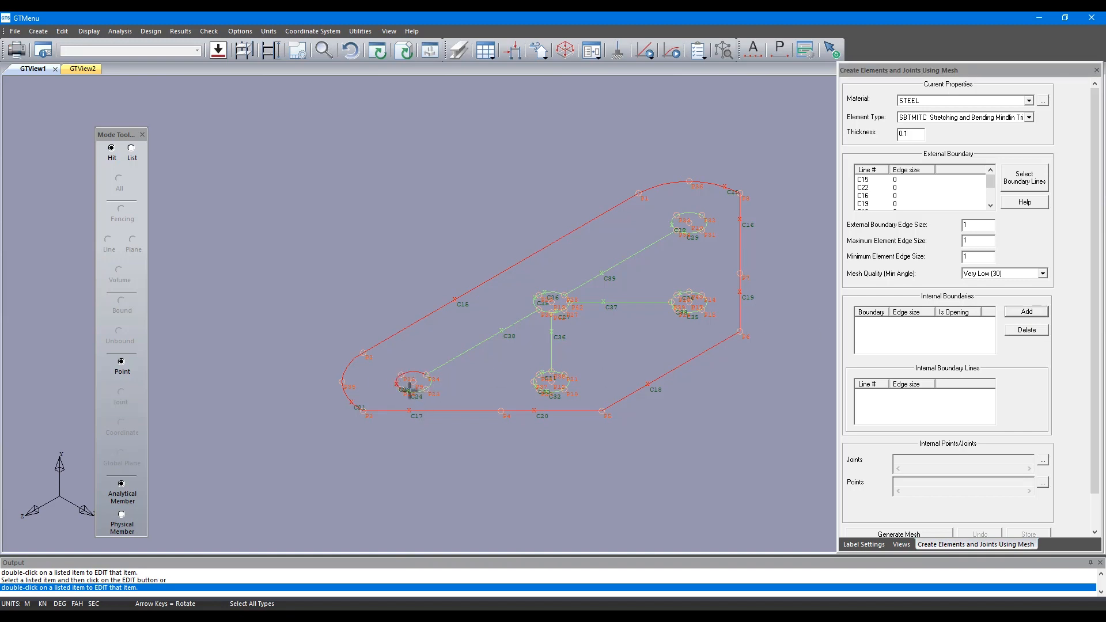
pyautogui.click(1025, 311)
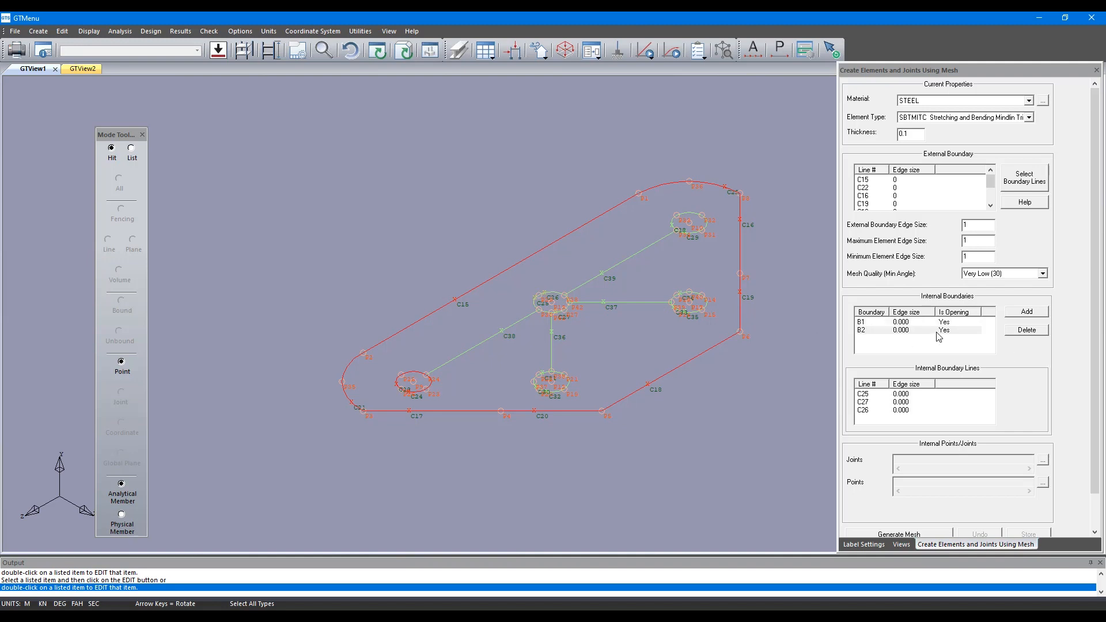
pyautogui.moveTo(954, 329)
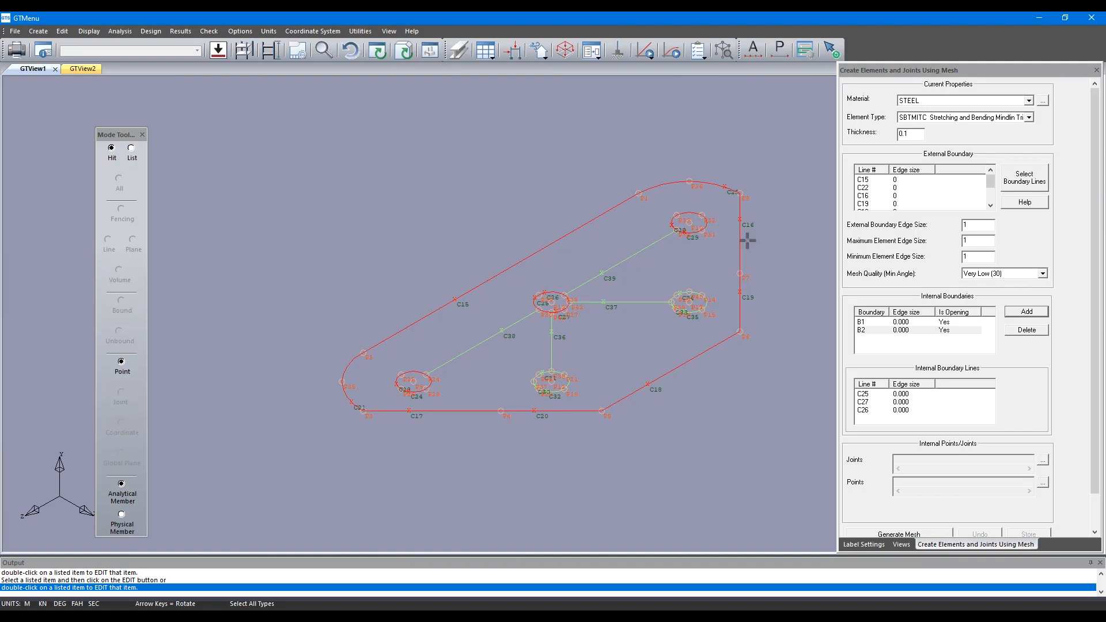
pyautogui.click(1026, 311)
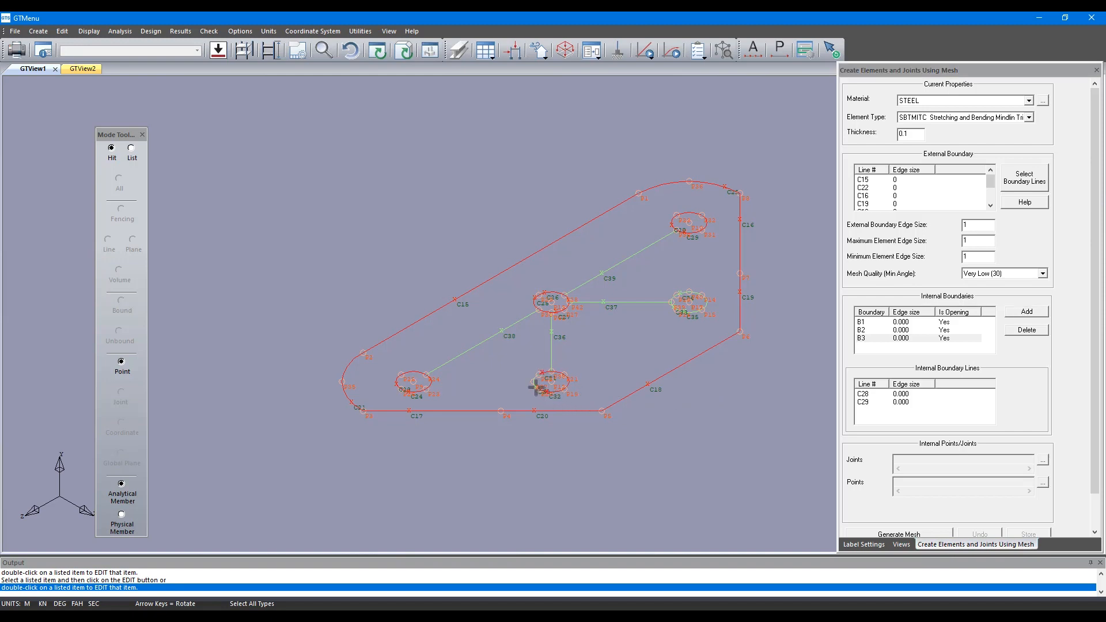
pyautogui.click(1026, 311)
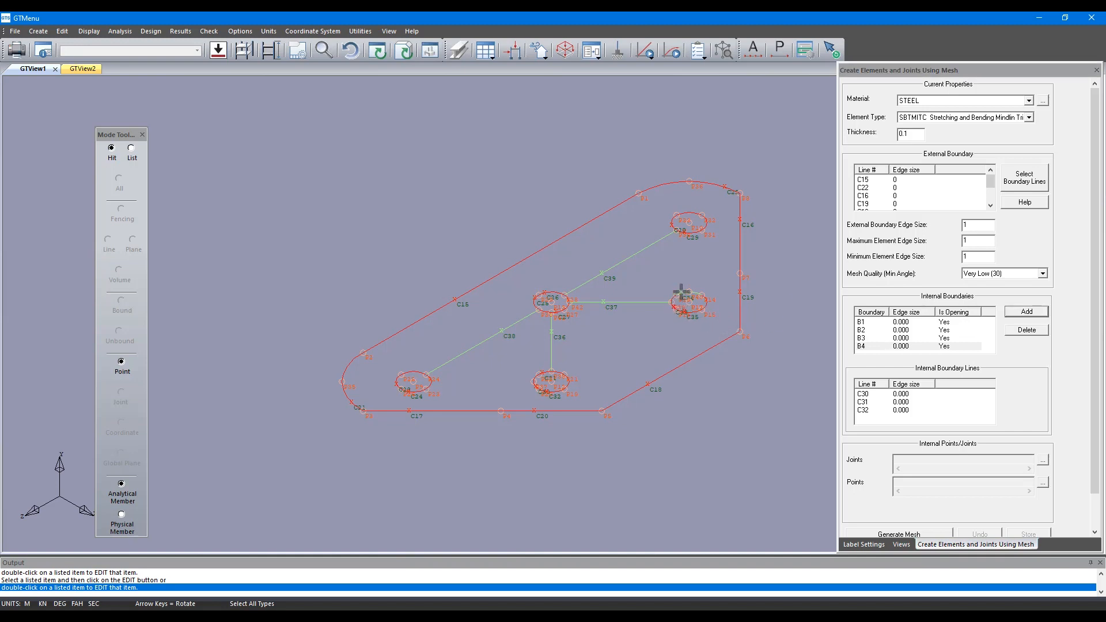
pyautogui.click(1026, 311)
pyautogui.write('0.25')
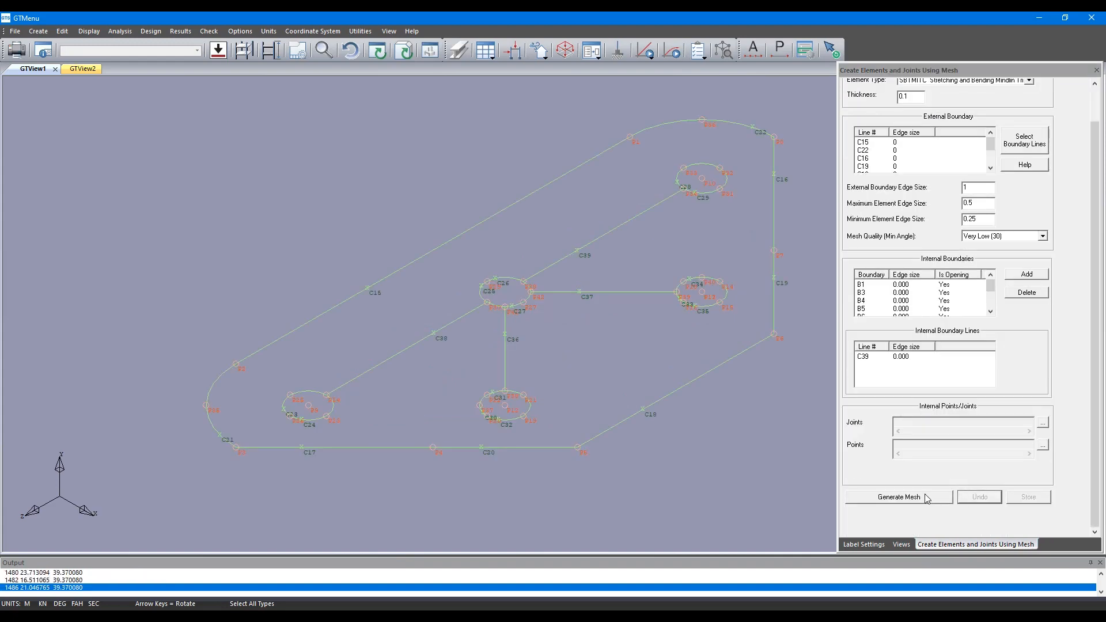
# - Mesh the plate, retrying edge size 0.25 then 0.5, and store 659 joints, 1204 elements
pyautogui.click(899, 497)
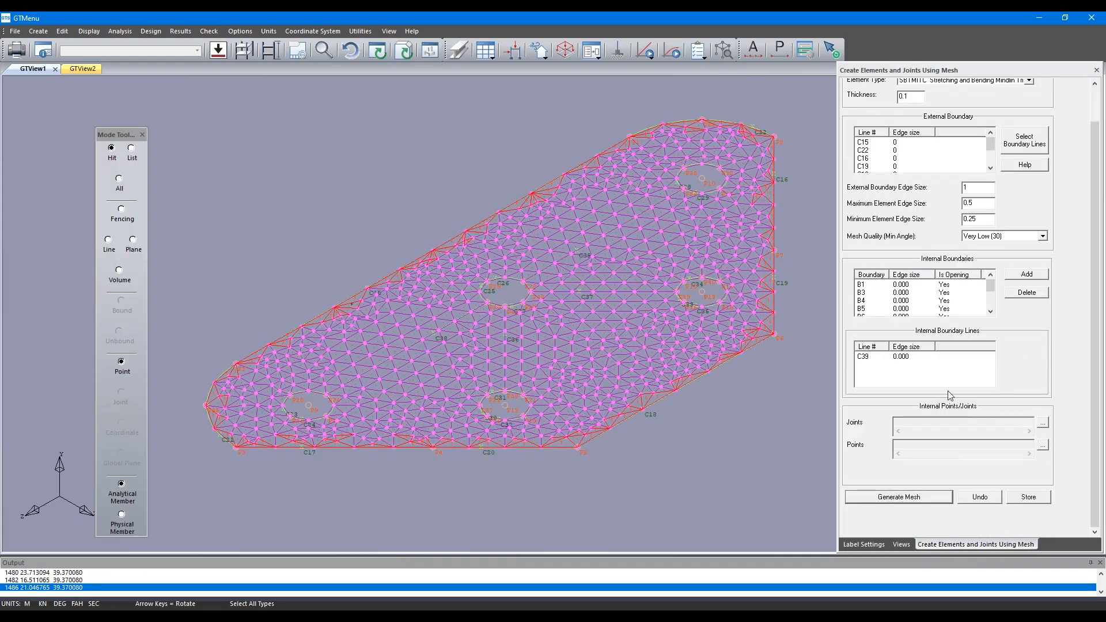
pyautogui.click(978, 497)
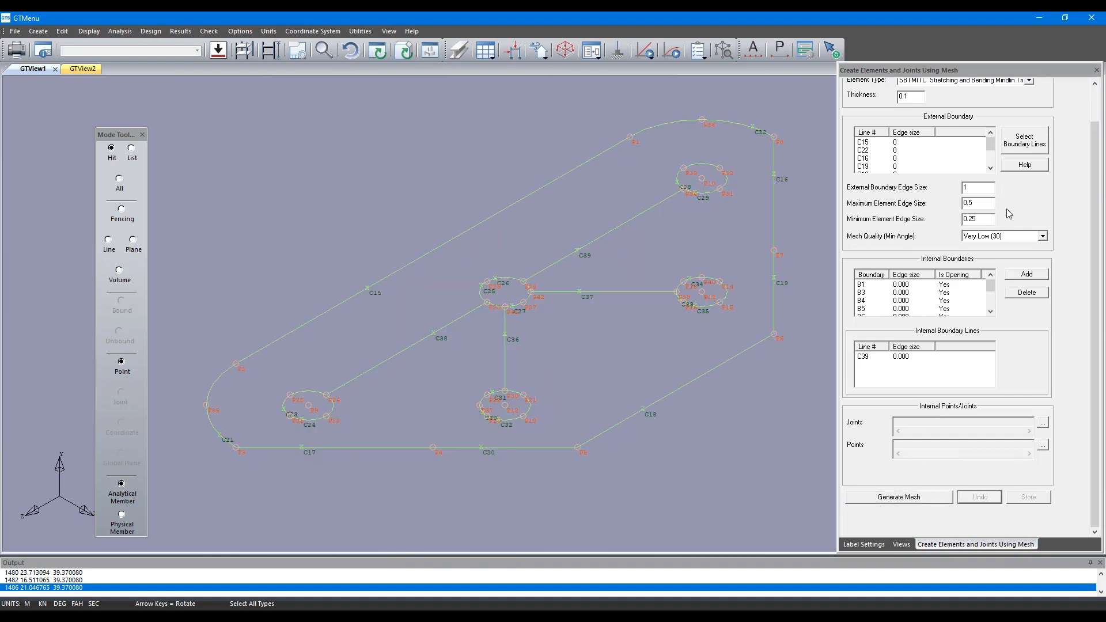
pyautogui.click(977, 187)
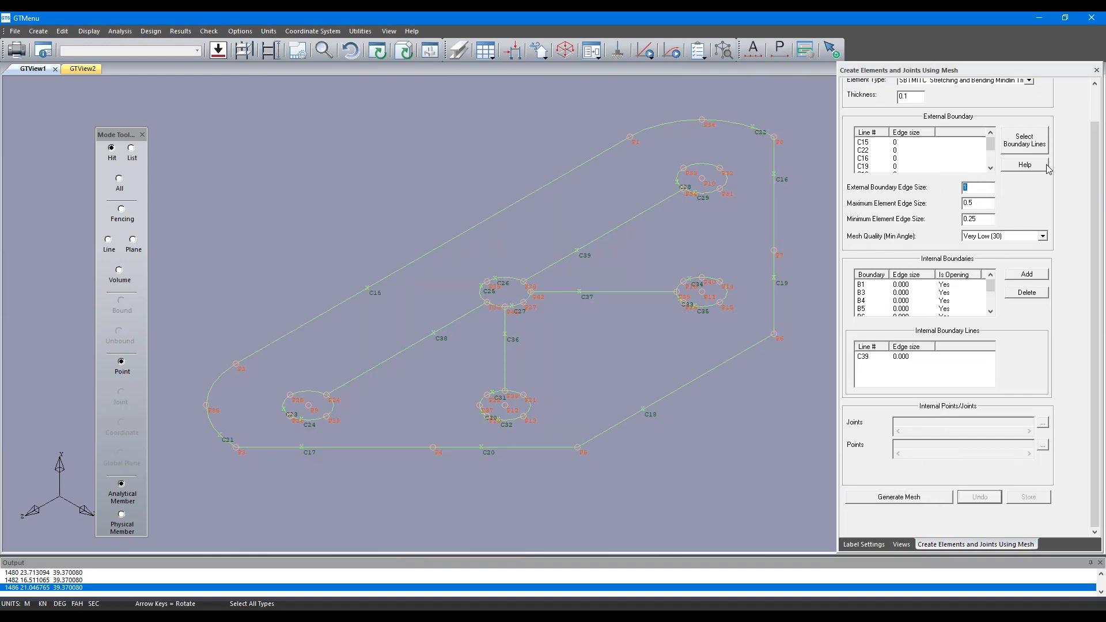
pyautogui.write('0.25')
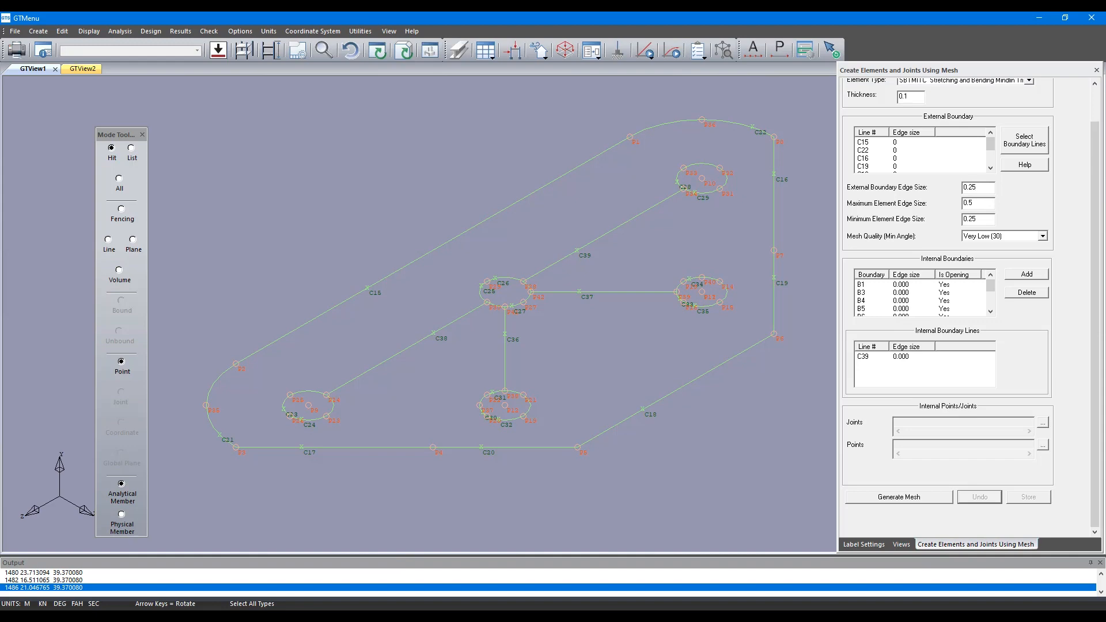
pyautogui.click(898, 497)
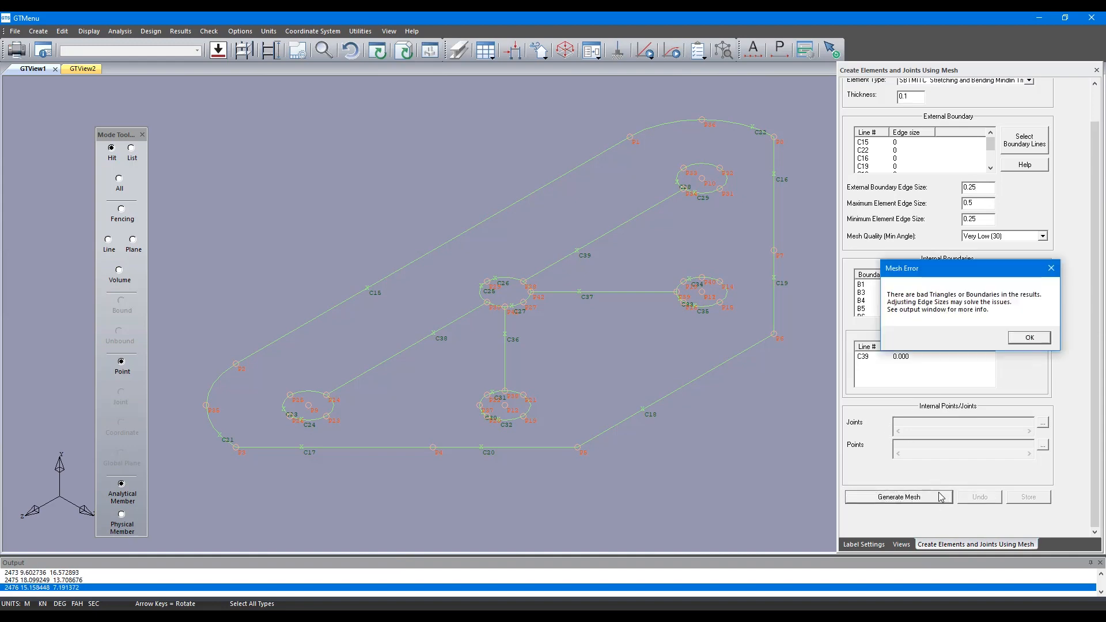
pyautogui.click(1028, 338)
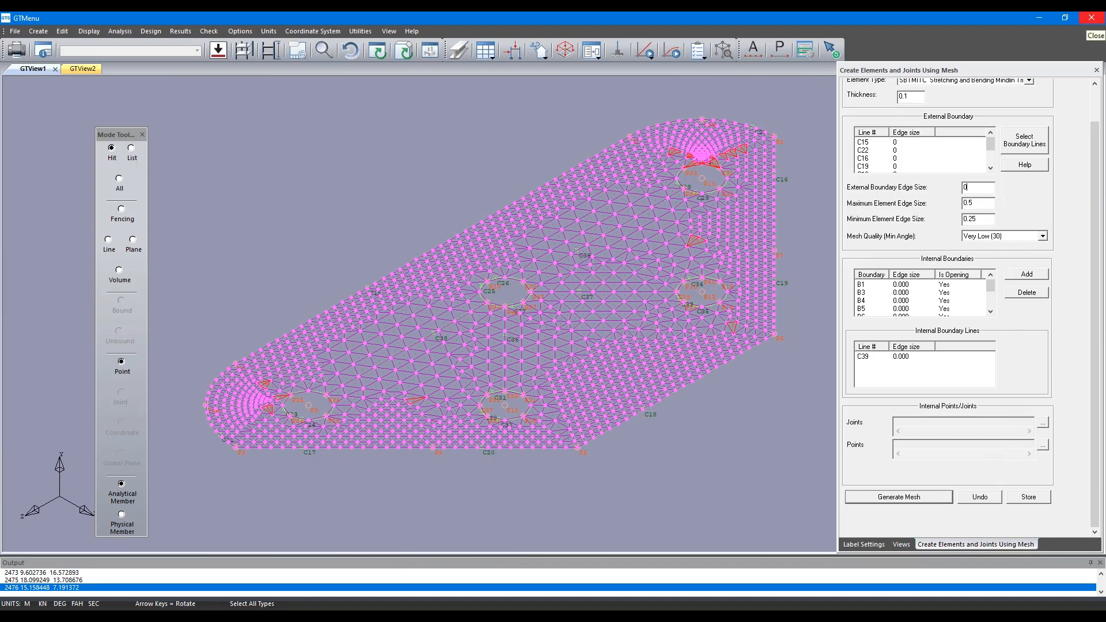
pyautogui.write('0.5')
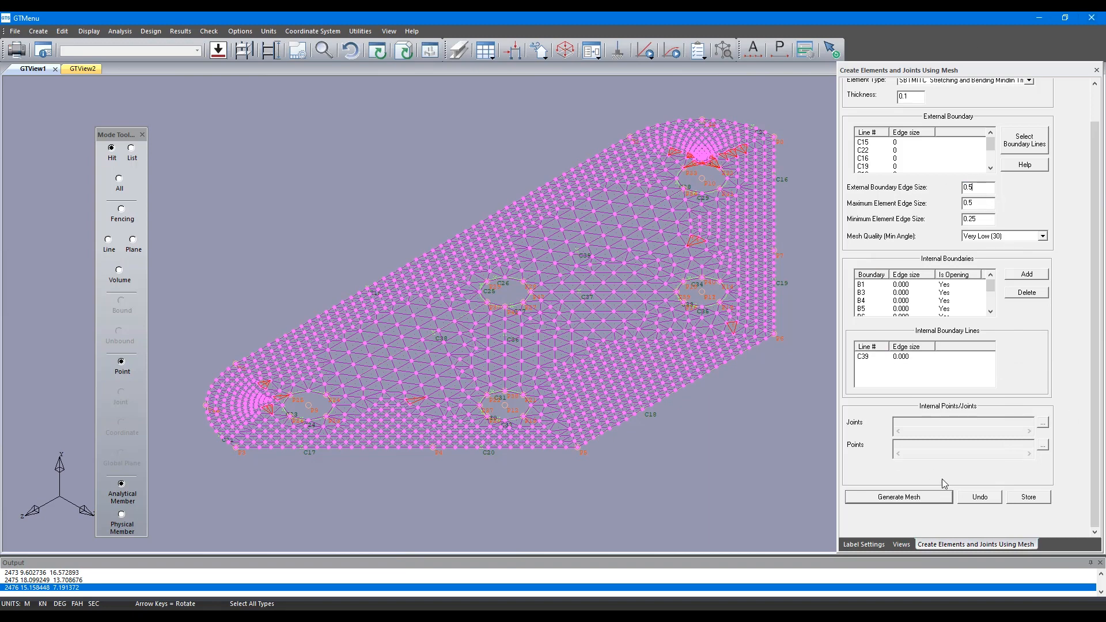
pyautogui.click(898, 497)
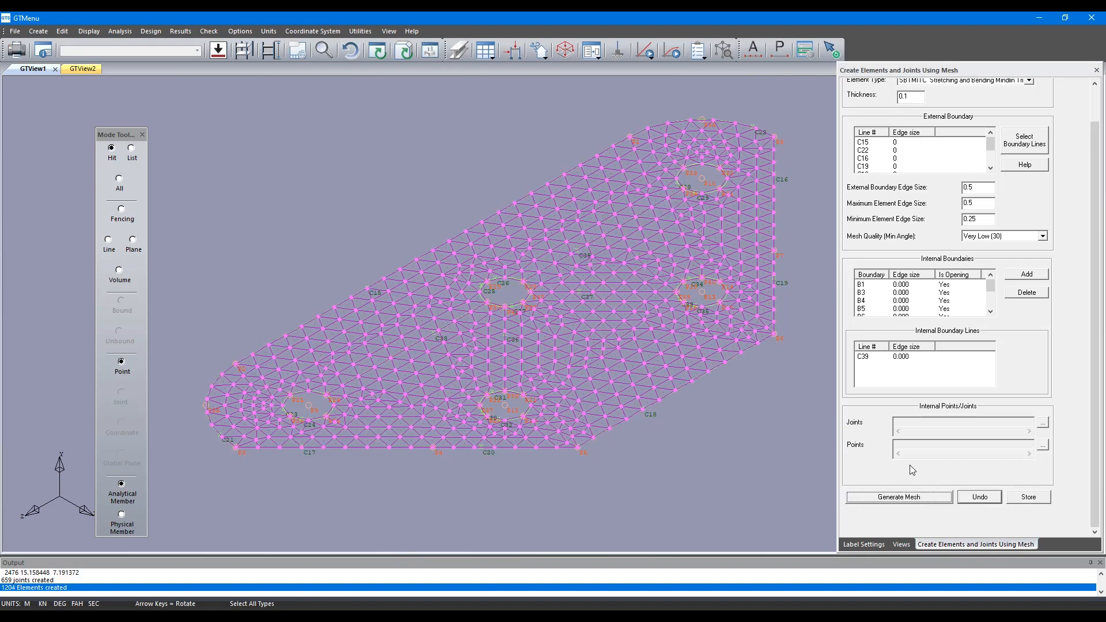
pyautogui.moveTo(635, 480)
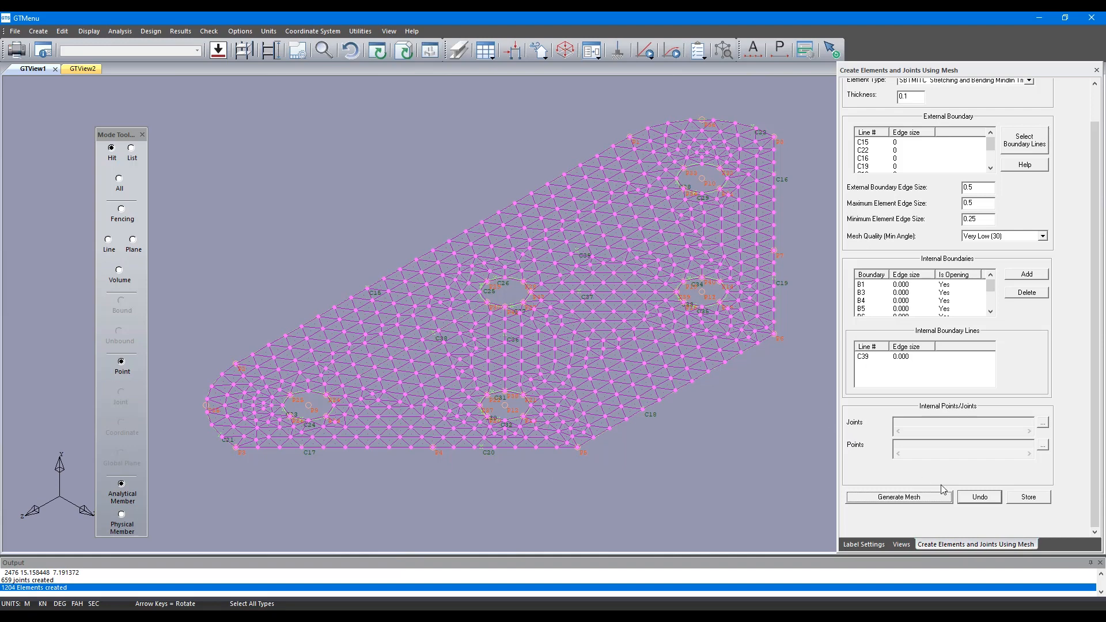
pyautogui.click(1028, 496)
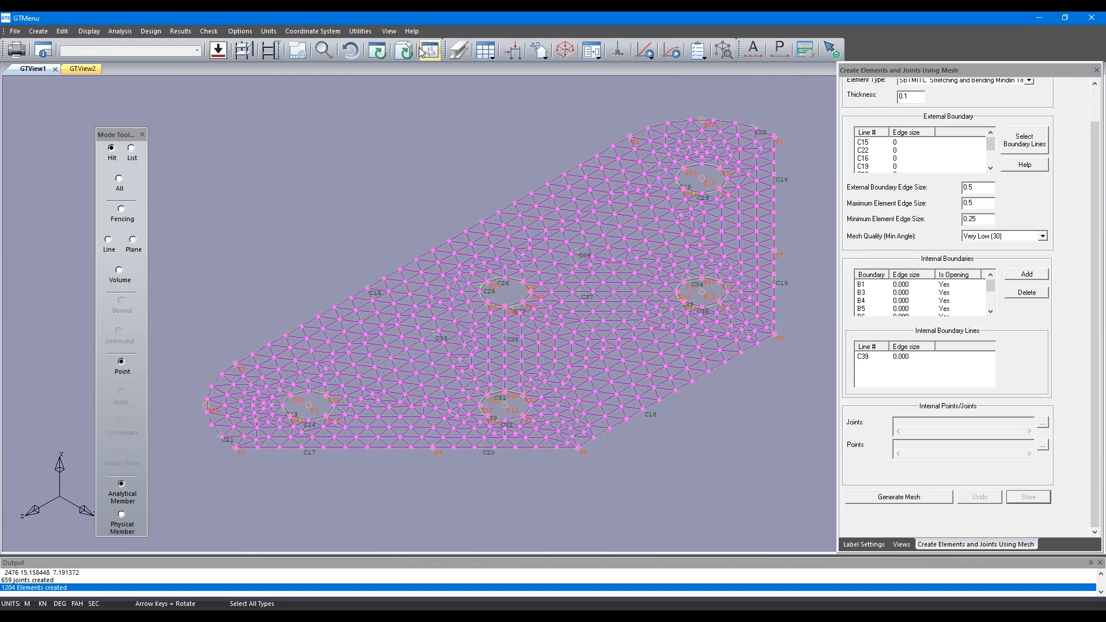
# - Add supports restrained in all six DOFs at three corner joints of the plate
pyautogui.click(402, 49)
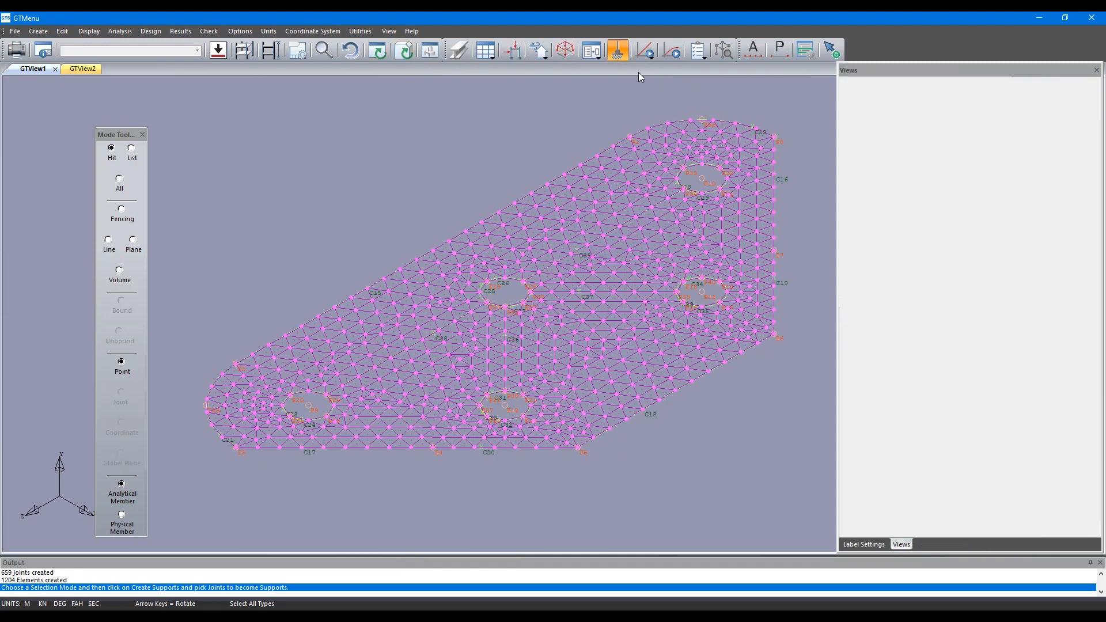
pyautogui.click(616, 49)
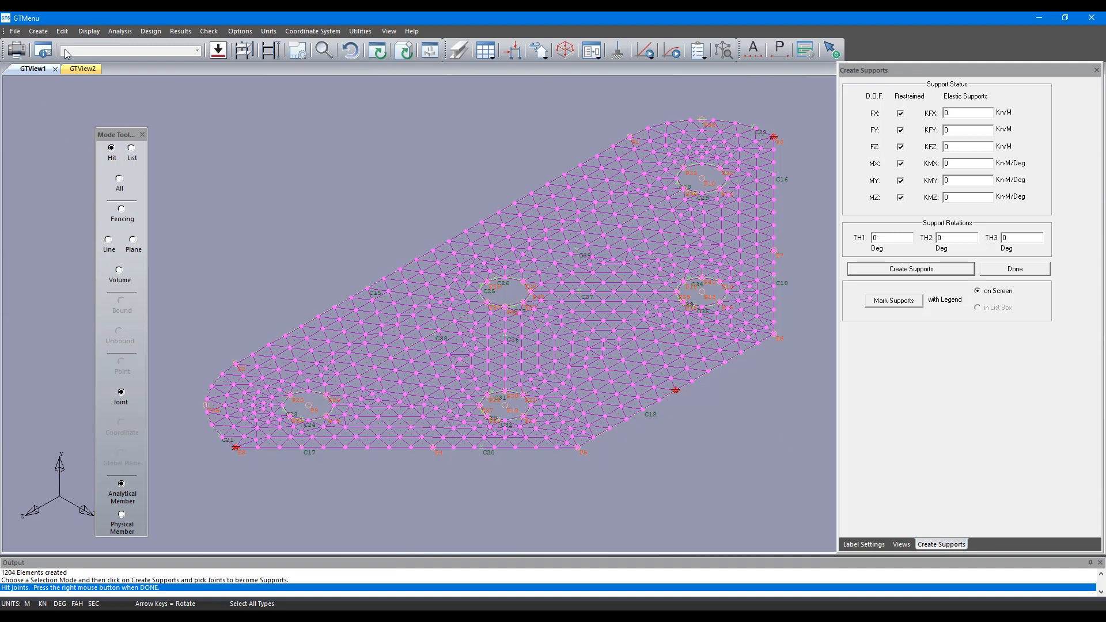
pyautogui.click(38, 30)
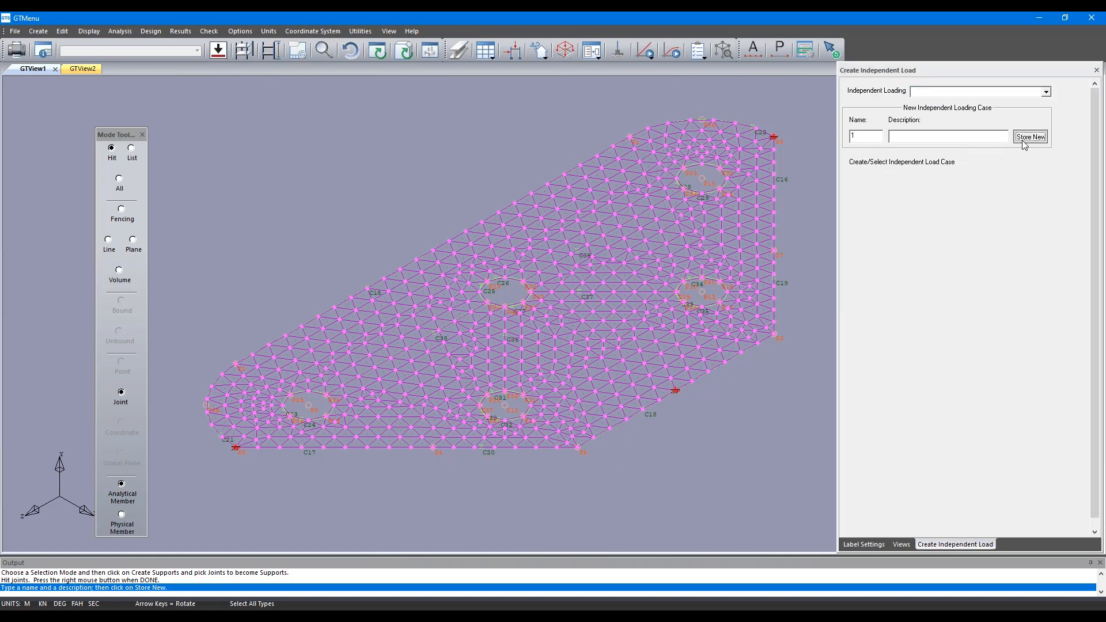
# - Store load case 1 with negative-Y self-weight and run the linear stiffness analysis
pyautogui.click(1030, 136)
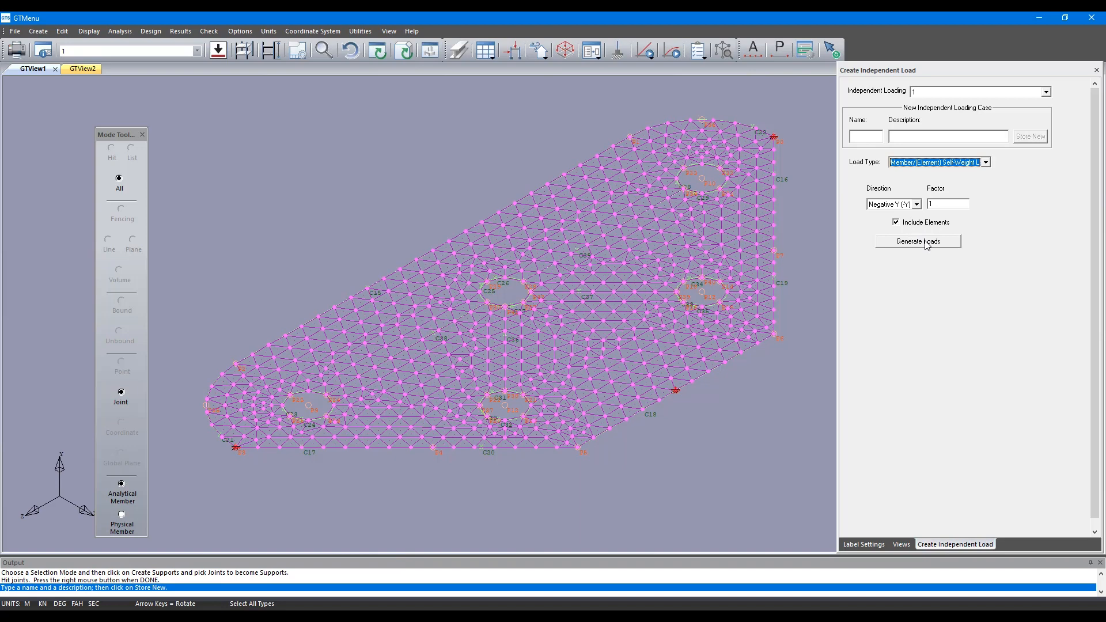
pyautogui.click(918, 242)
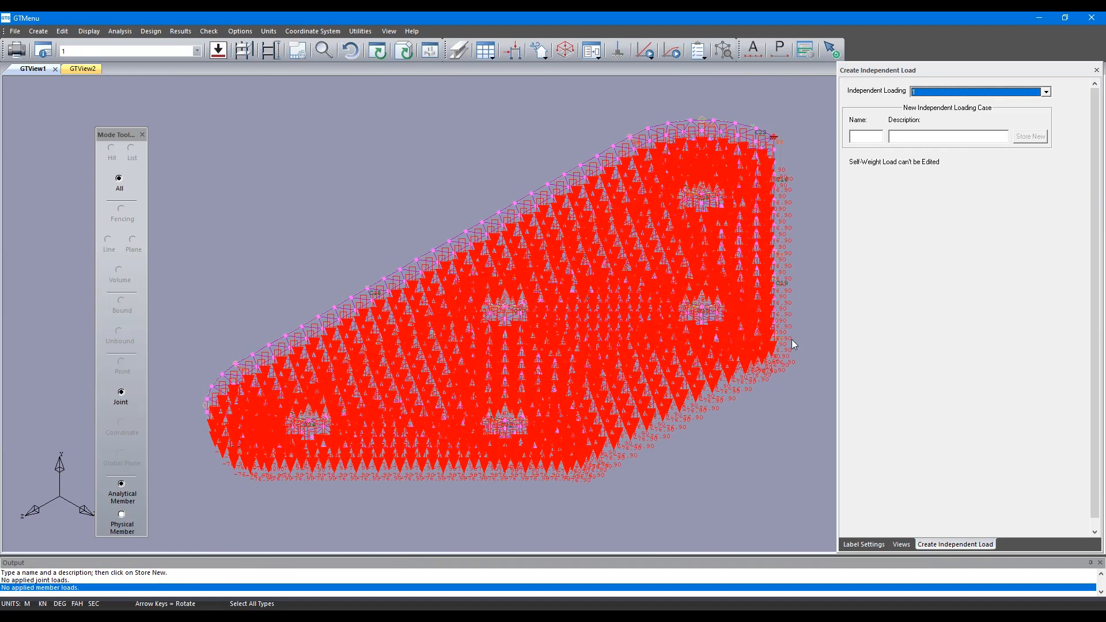
pyautogui.click(119, 31)
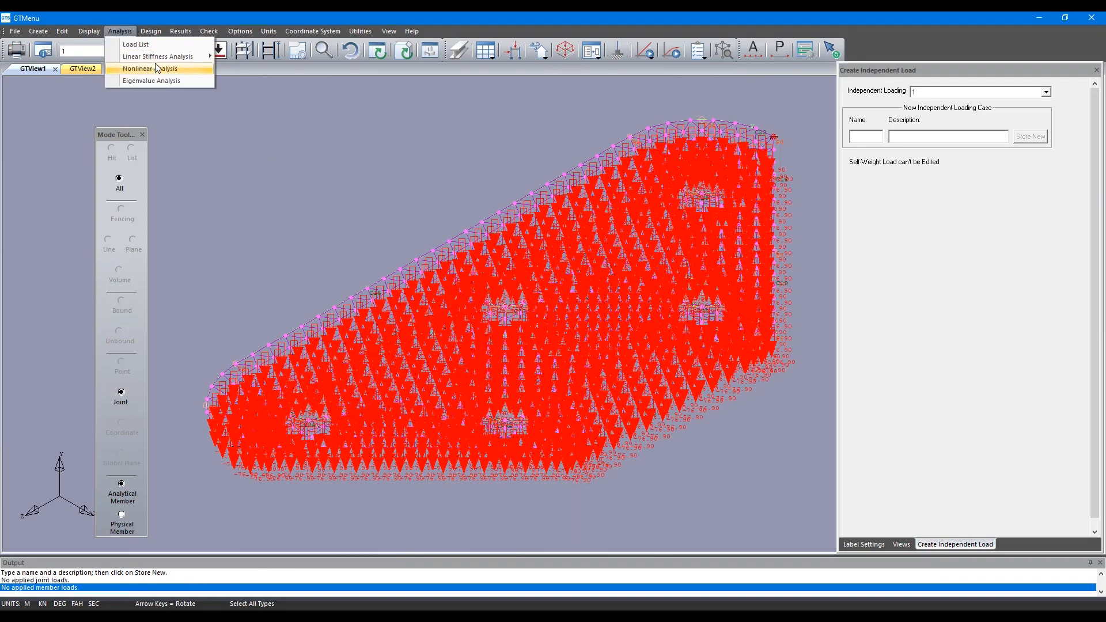
pyautogui.click(149, 68)
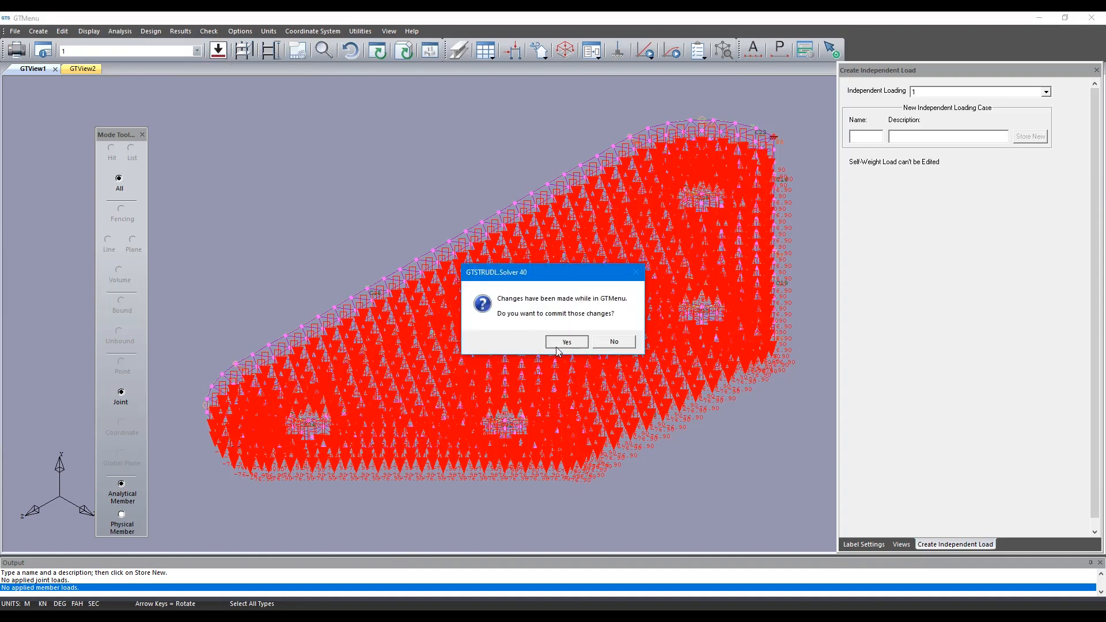
pyautogui.click(566, 341)
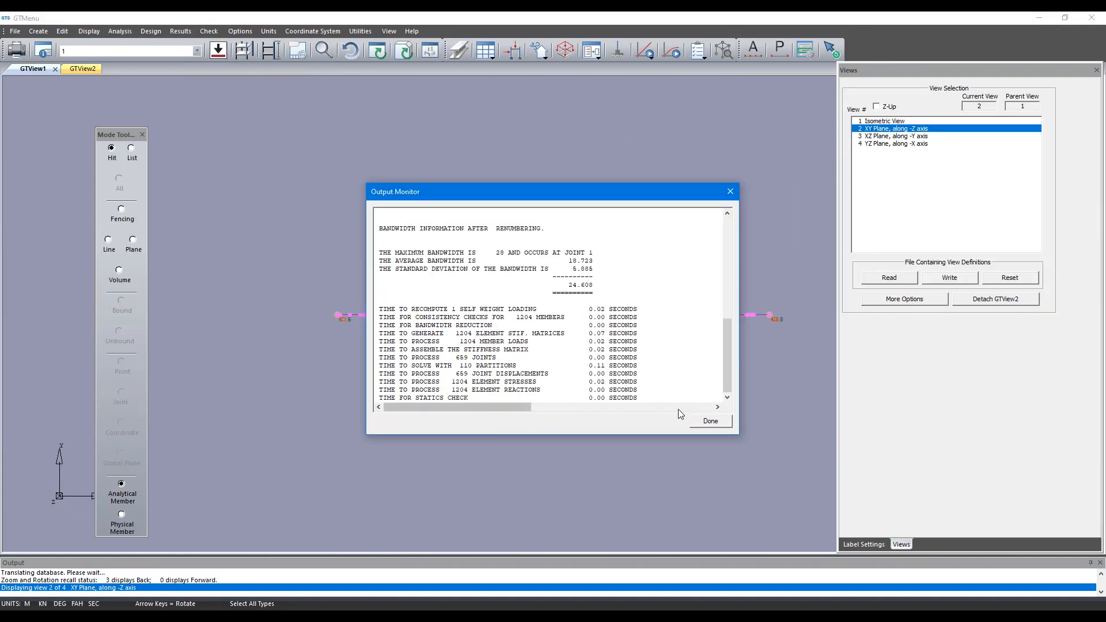
pyautogui.click(710, 421)
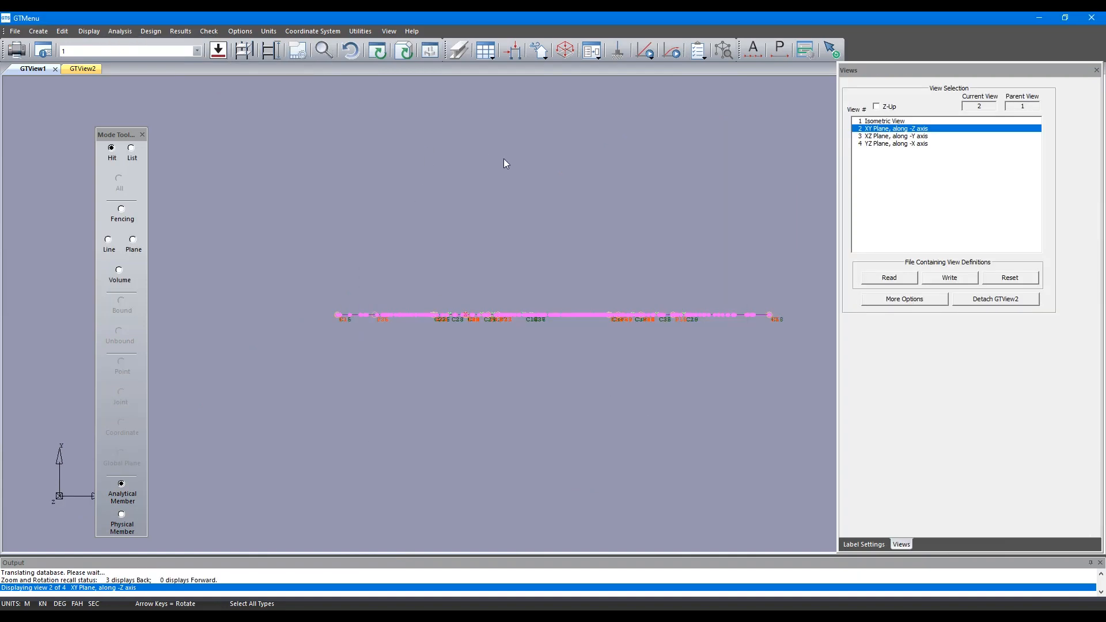
# - Show the plate's deformed shape without animation, then contour its MXX bending resultants for load case 1
pyautogui.click(179, 30)
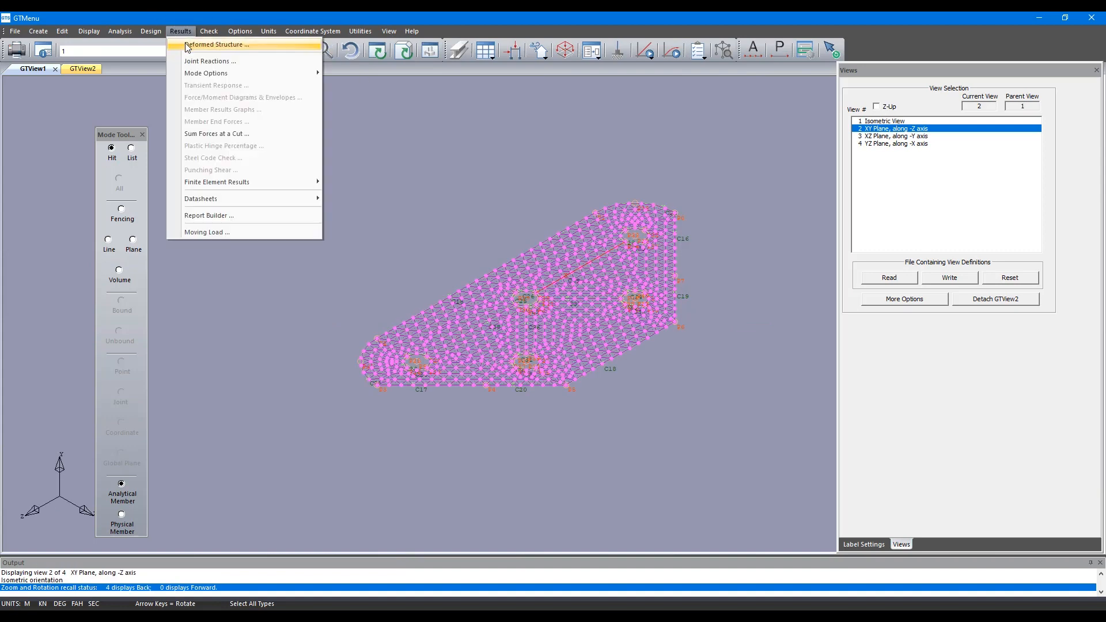
pyautogui.click(216, 45)
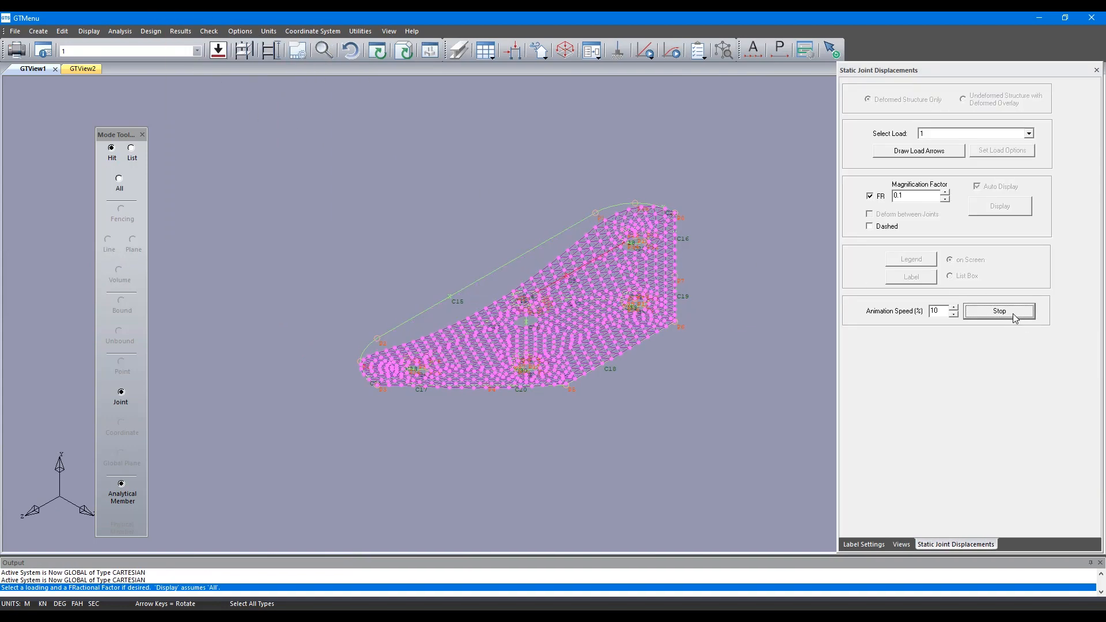
pyautogui.click(998, 311)
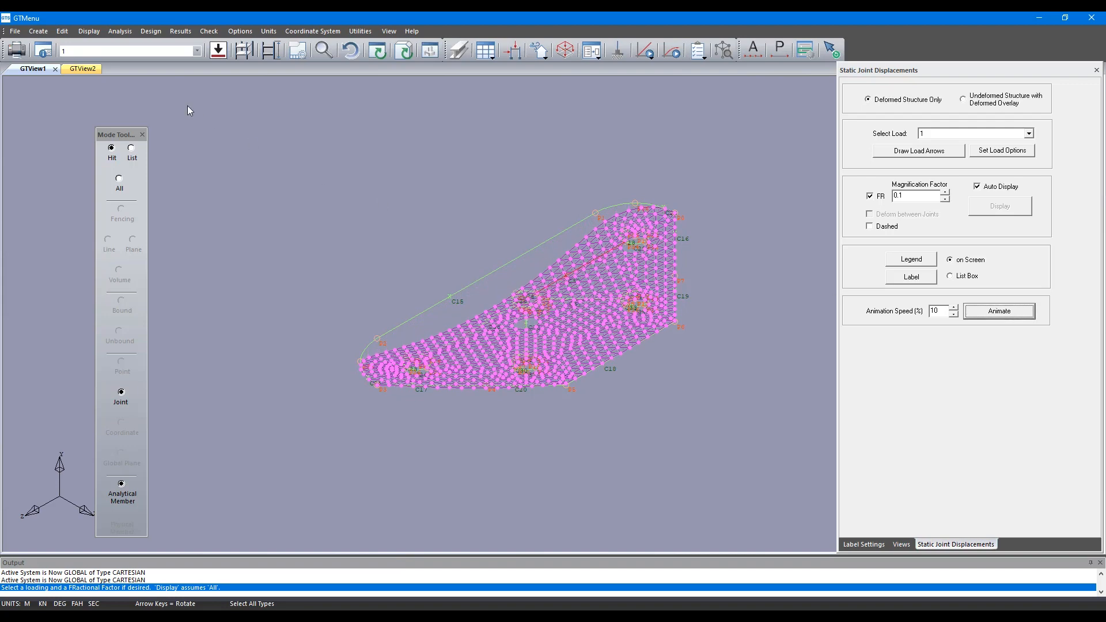
pyautogui.click(180, 31)
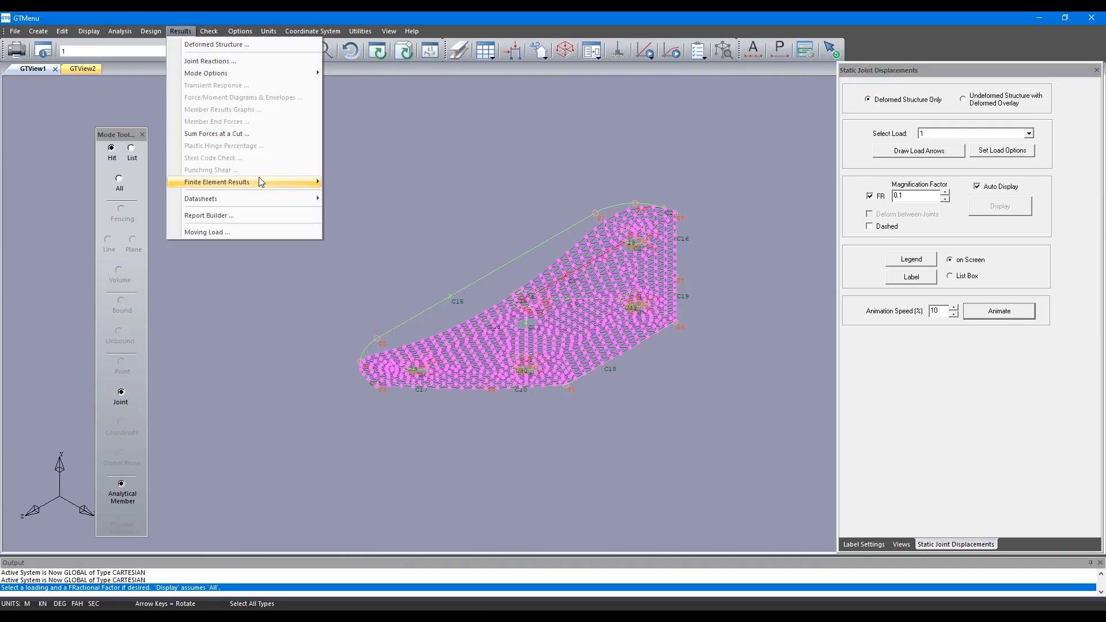
pyautogui.click(216, 182)
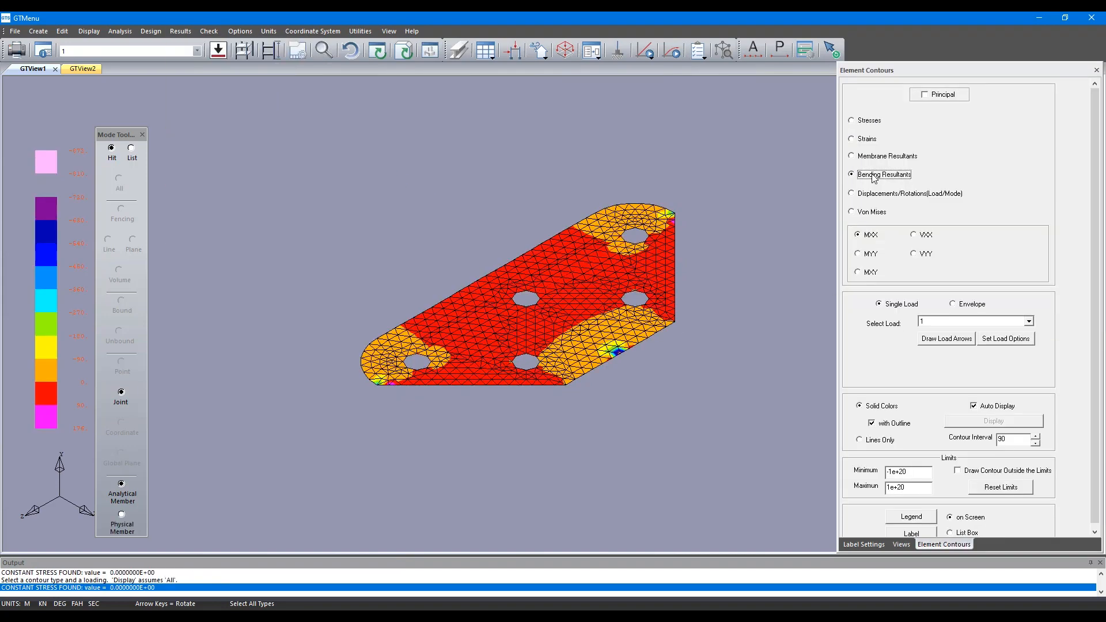